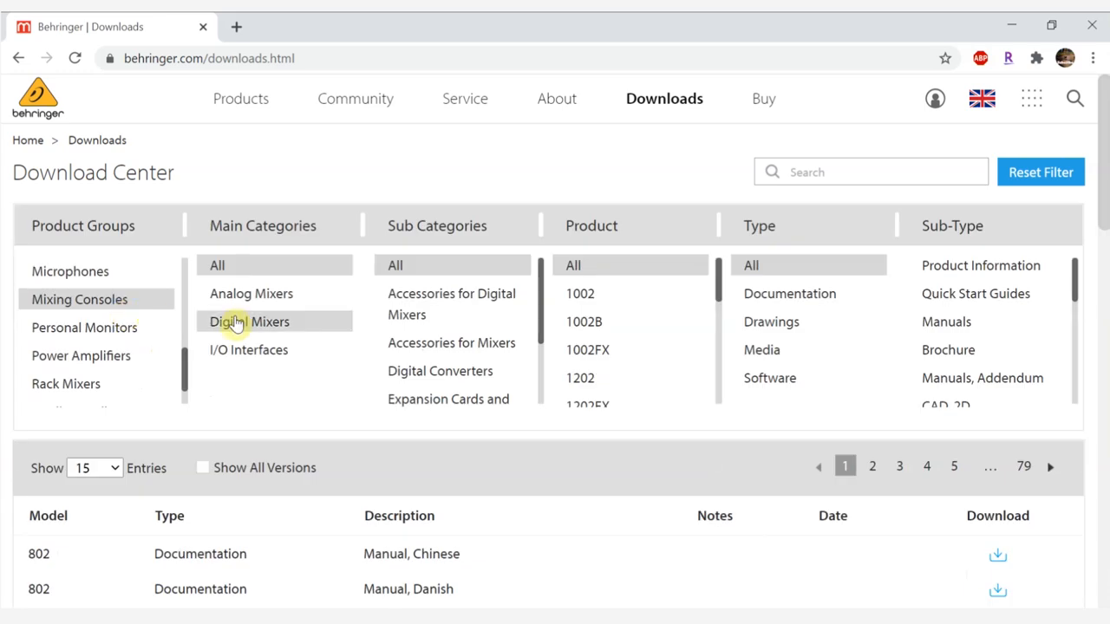
Filter the Download Center to Digital Mixers, then to the XR18
{"action": "left_click", "coordinate": [249, 322]}
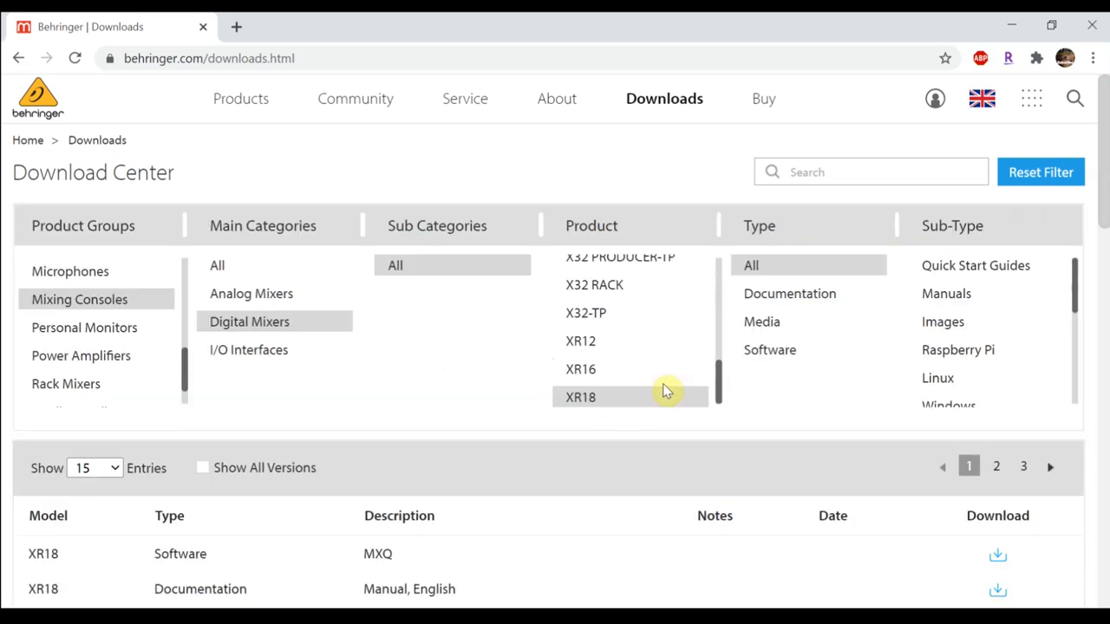
{"action": "left_click", "coordinate": [769, 350]}
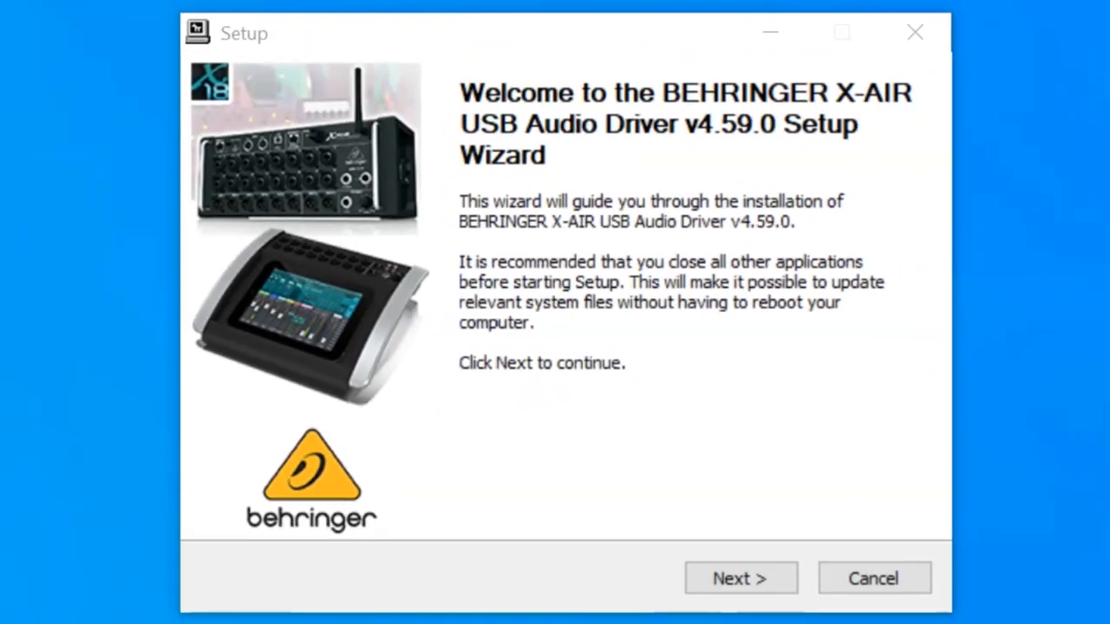
Advance past the X-AIR USB Audio Driver v4.59.0 setup welcome screen
{"action": "left_click", "coordinate": [741, 578]}
{"action": "type", "text": "obs"}
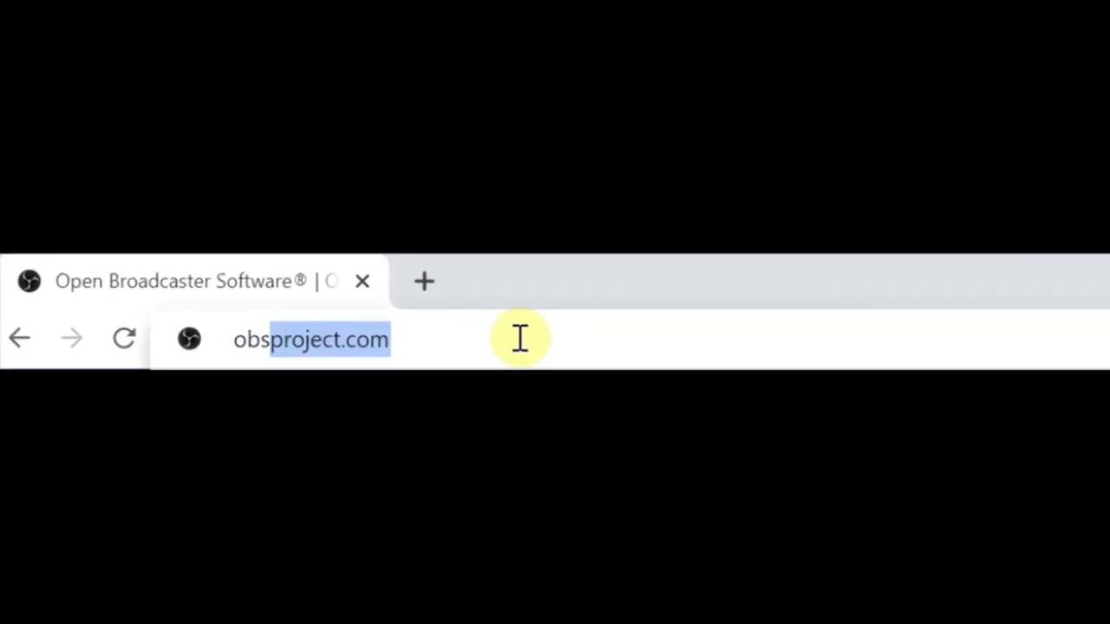
Load obsproject.com and choose a download option
{"action": "key", "text": "Return"}
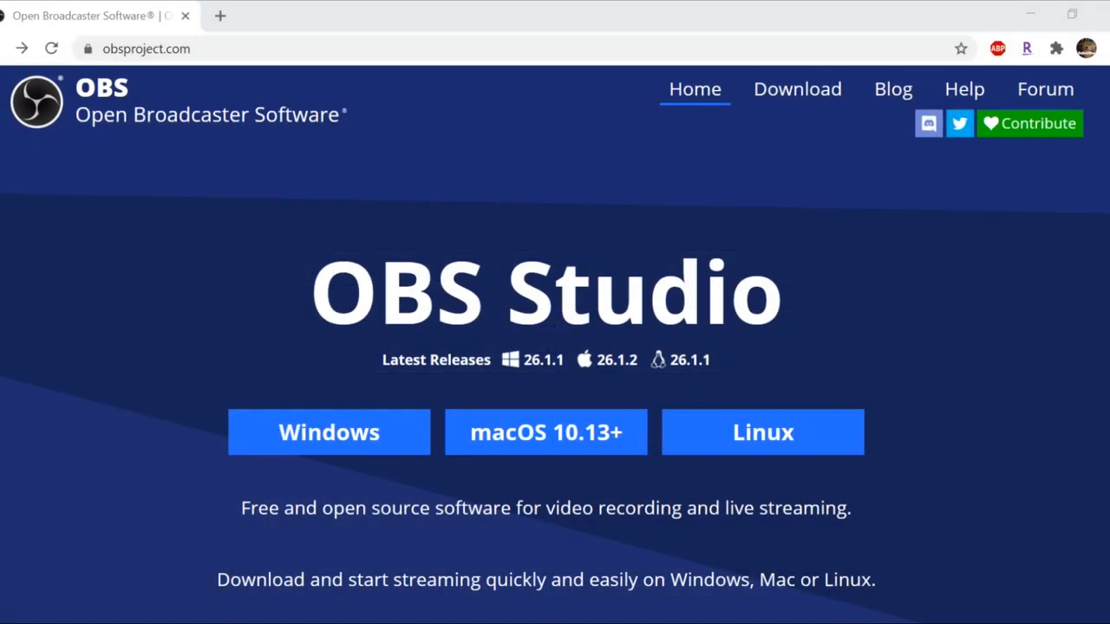
{"action": "left_click", "coordinate": [329, 432]}
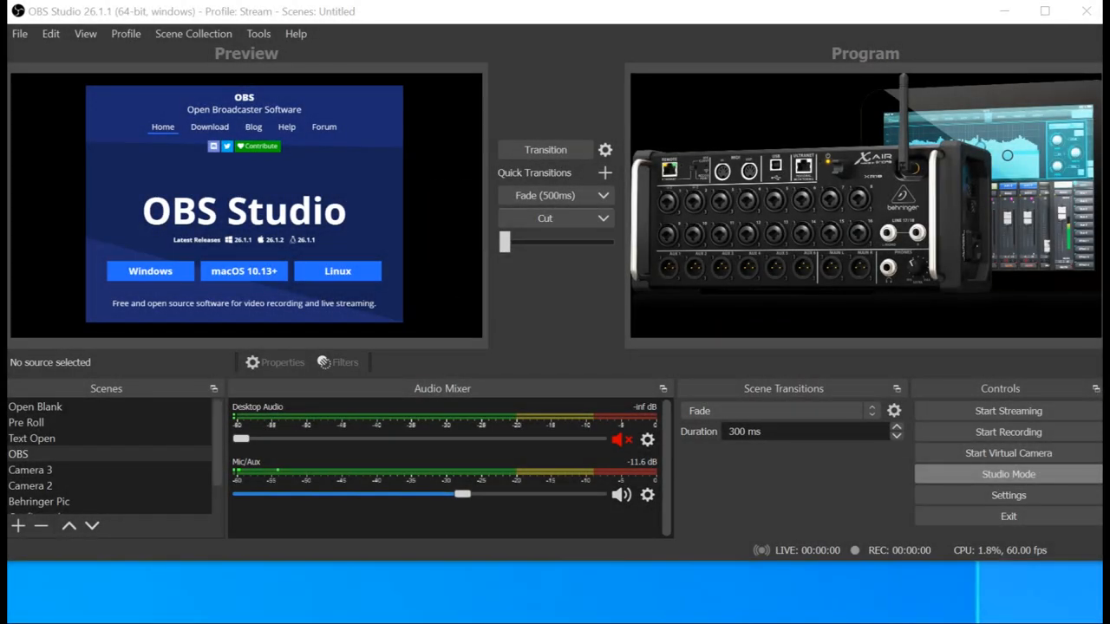
{"action": "mouse_move", "coordinate": [58, 29]}
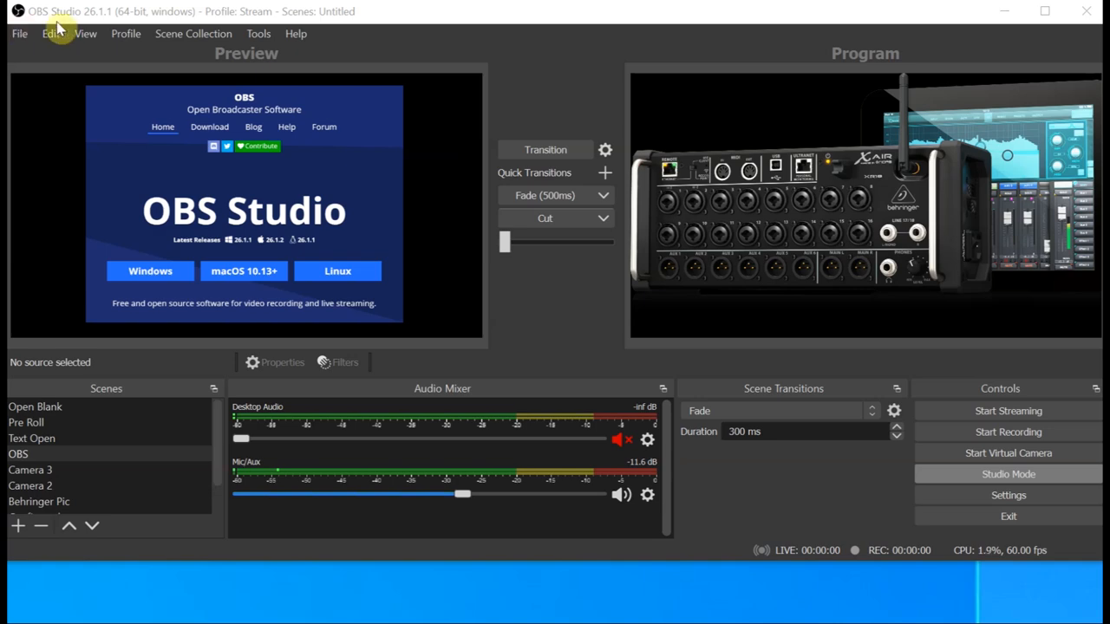
Show the OBS Audio settings page and the Mic/Auxiliary Audio device choices
{"action": "left_click", "coordinate": [19, 33]}
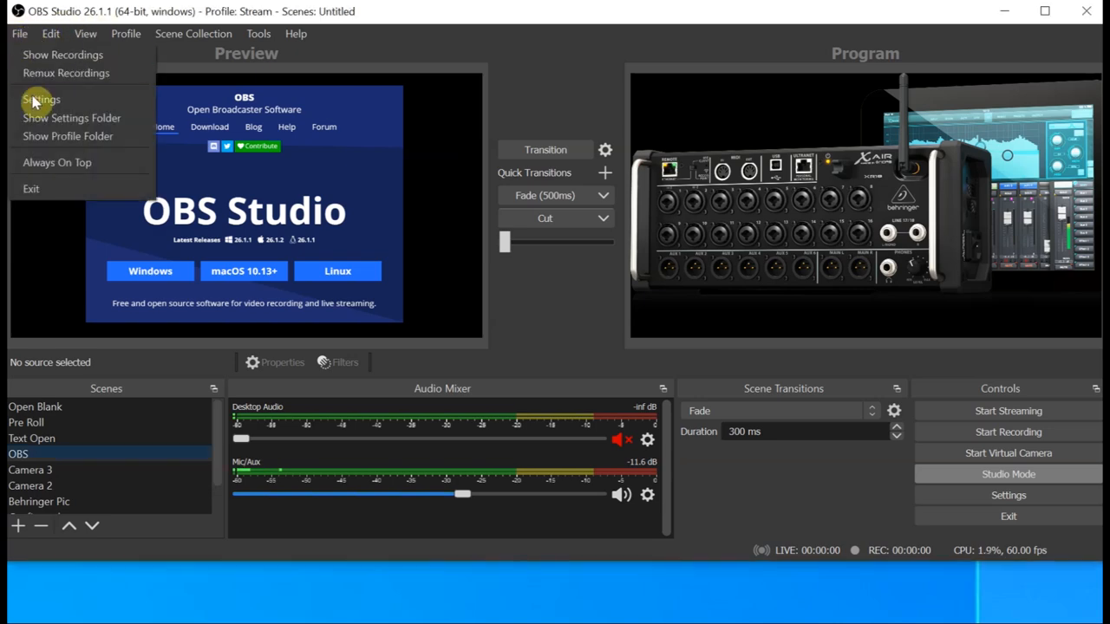
{"action": "left_click", "coordinate": [40, 99]}
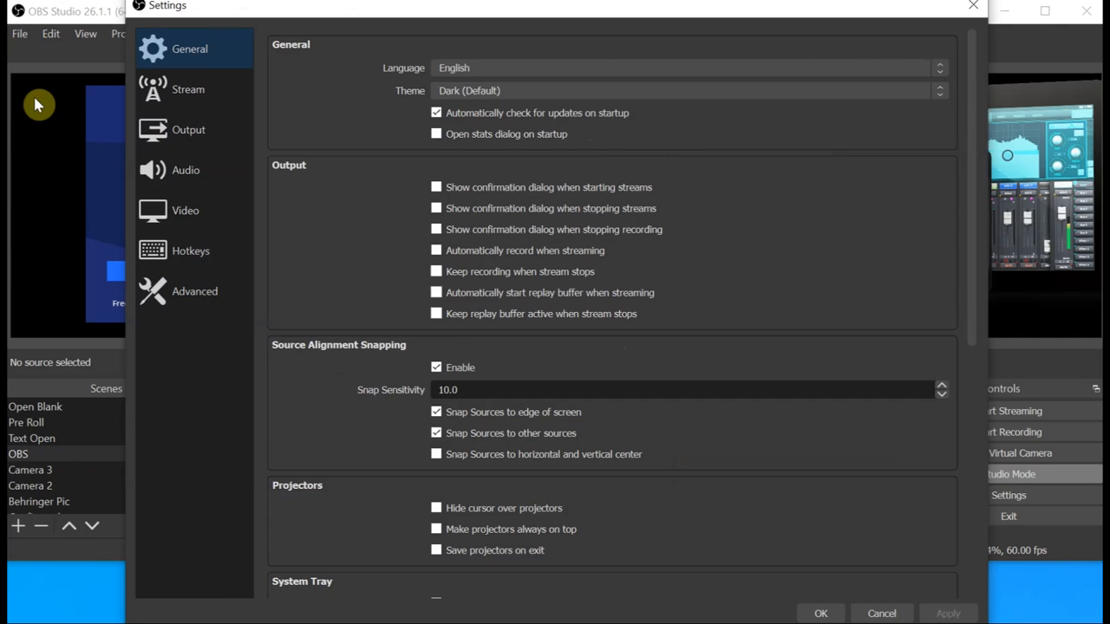
{"action": "left_click", "coordinate": [185, 170]}
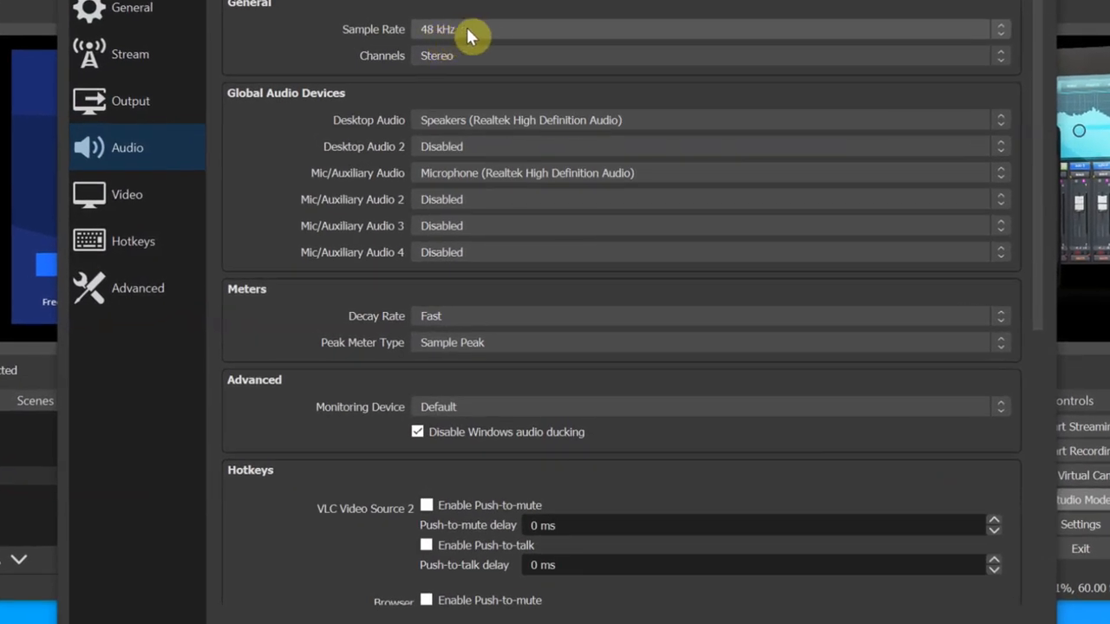
{"action": "mouse_move", "coordinate": [315, 98]}
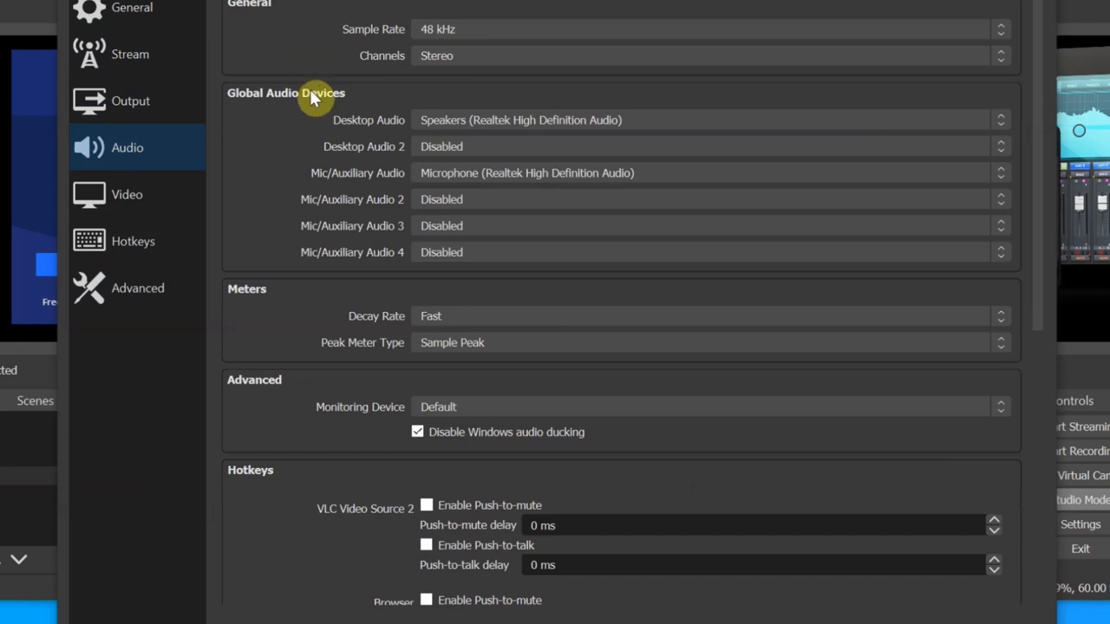
{"action": "mouse_move", "coordinate": [343, 135]}
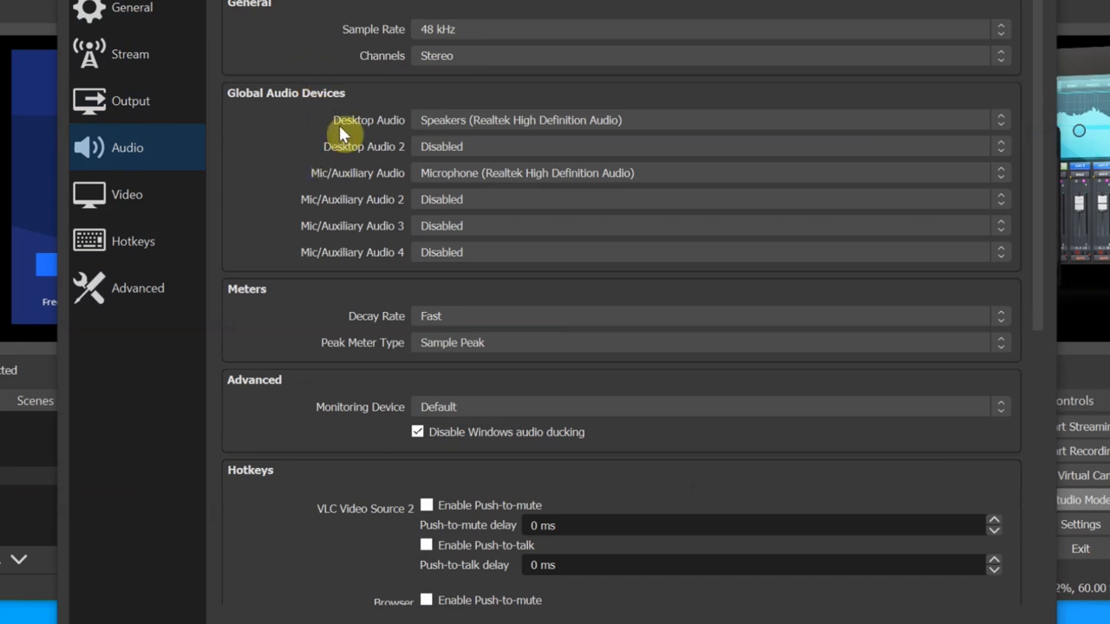
{"action": "mouse_move", "coordinate": [299, 158]}
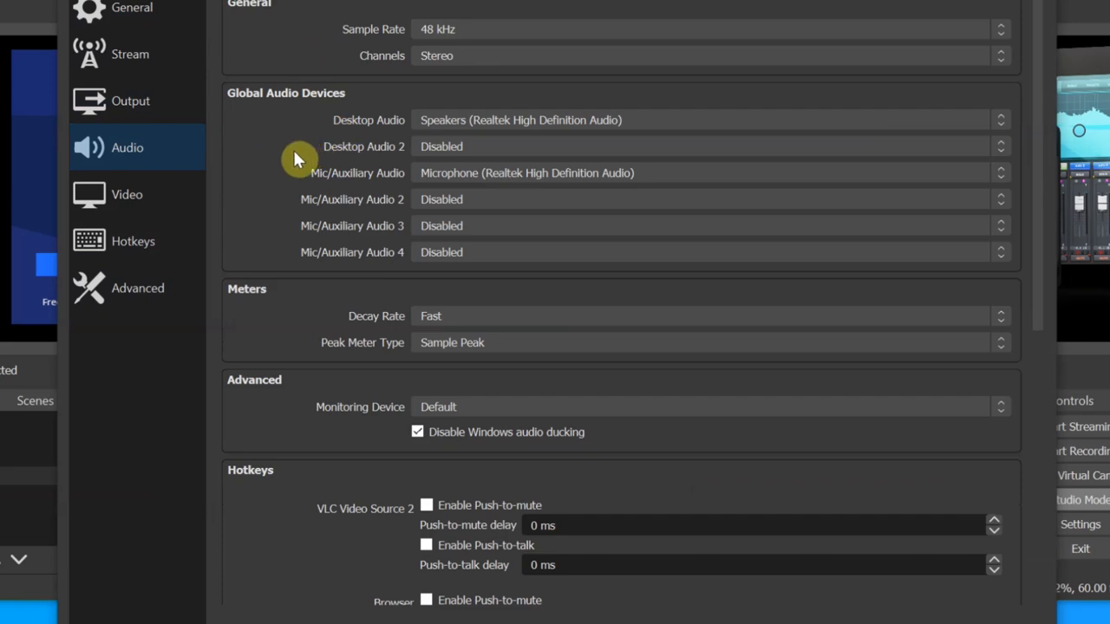
{"action": "mouse_move", "coordinate": [460, 172]}
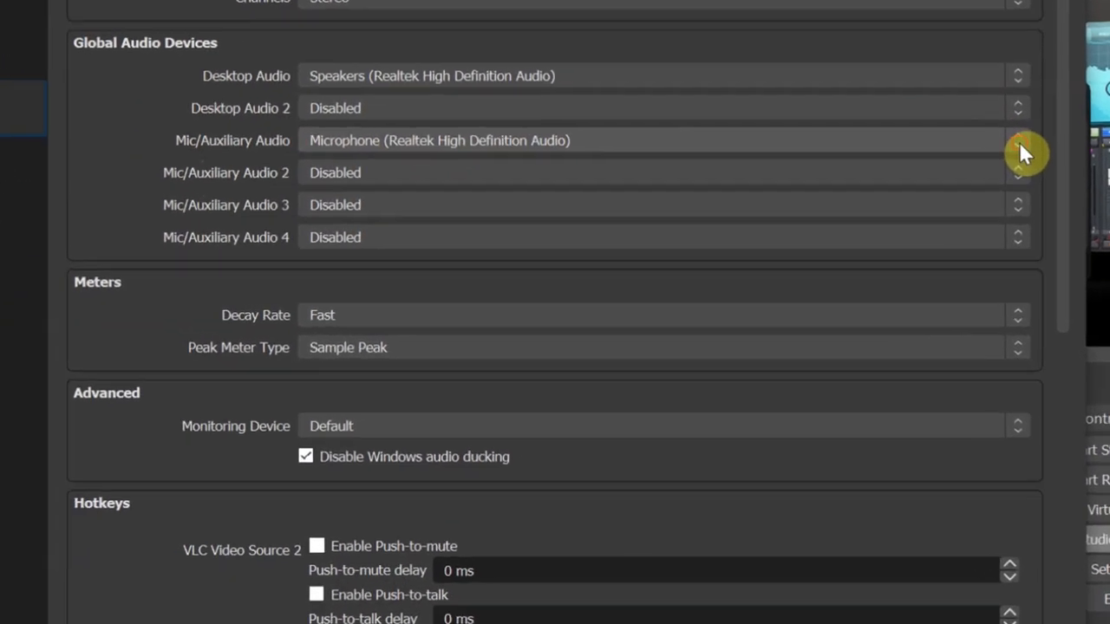
{"action": "left_click", "coordinate": [1018, 140]}
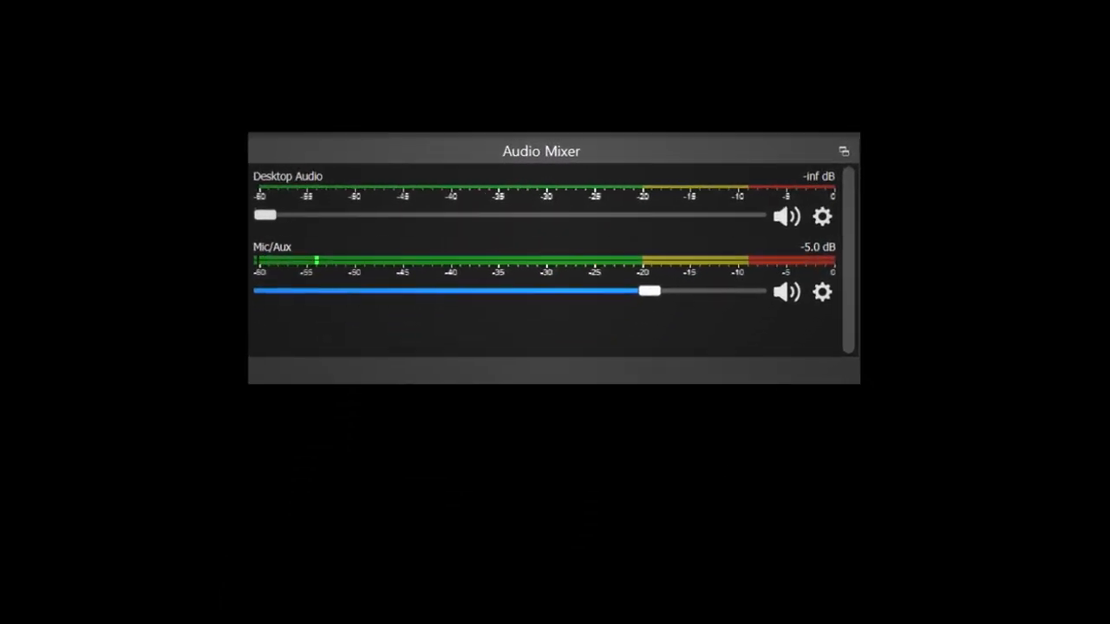
Lower the Mic/Aux fader toward -7 dB and mute Video Capture Device audio
{"action": "left_click_drag", "start_coordinate": [650, 290], "coordinate": [626, 288]}
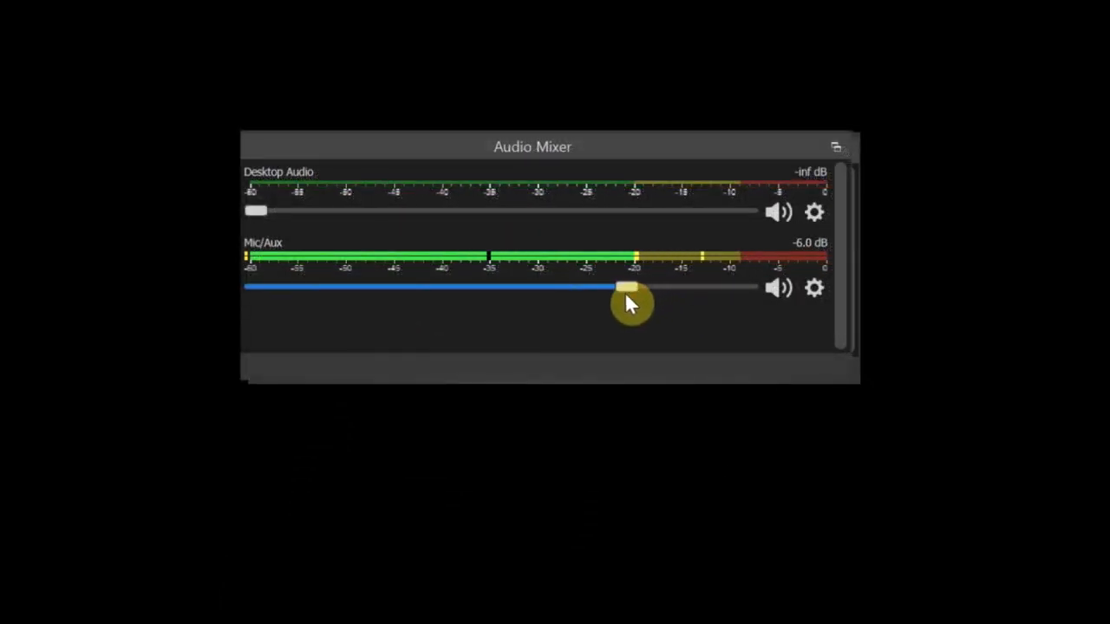
{"action": "left_click_drag", "start_coordinate": [626, 287], "coordinate": [611, 287]}
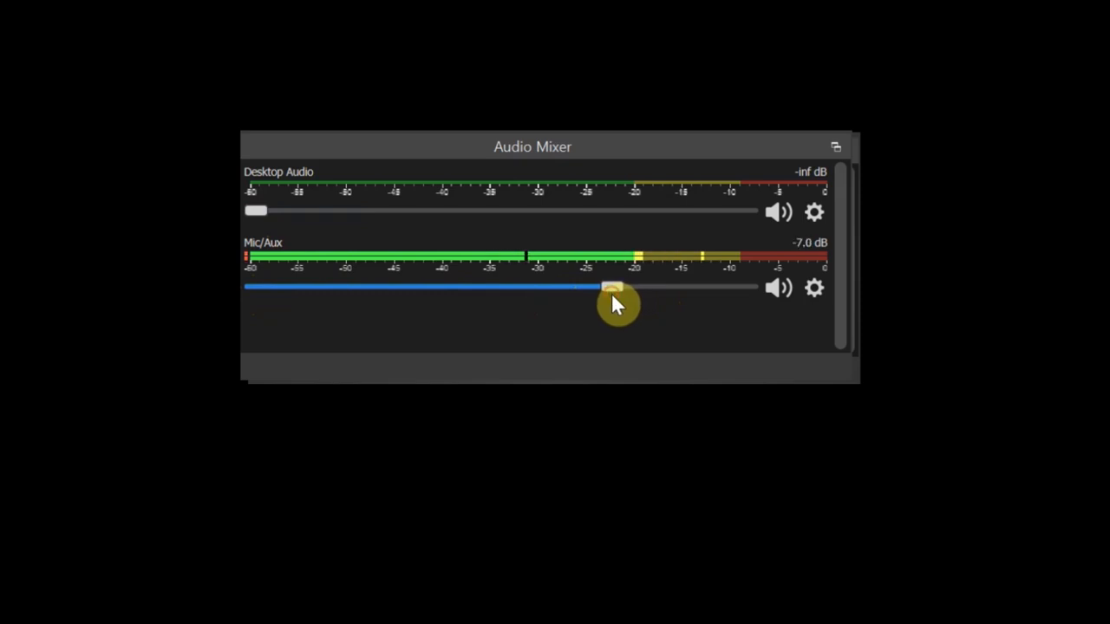
{"action": "left_click_drag", "start_coordinate": [612, 287], "coordinate": [551, 287]}
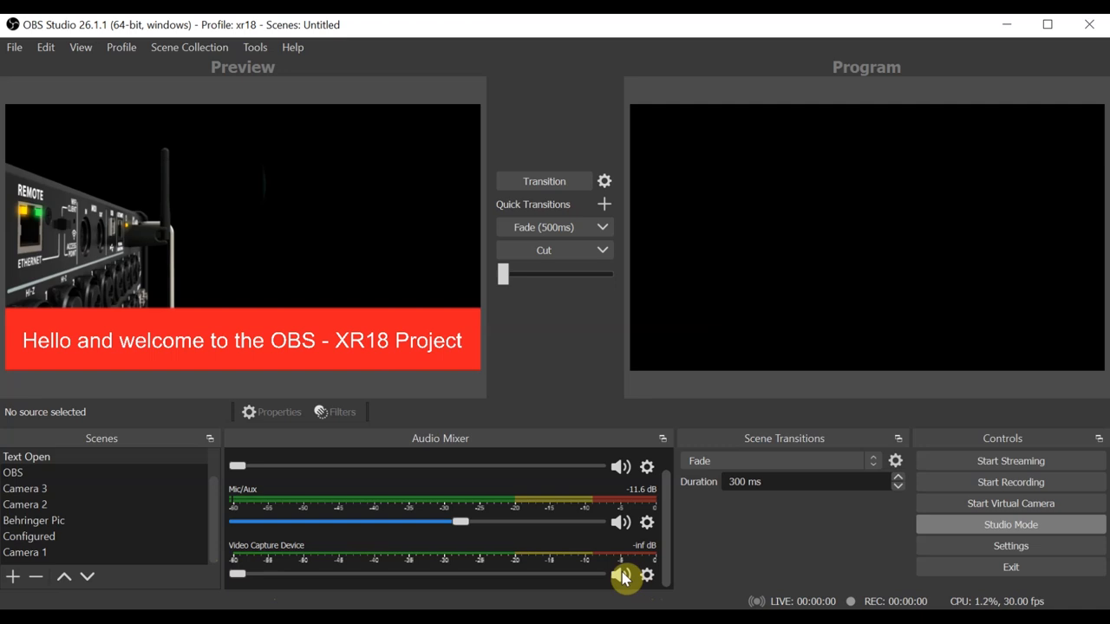
{"action": "left_click", "coordinate": [621, 575]}
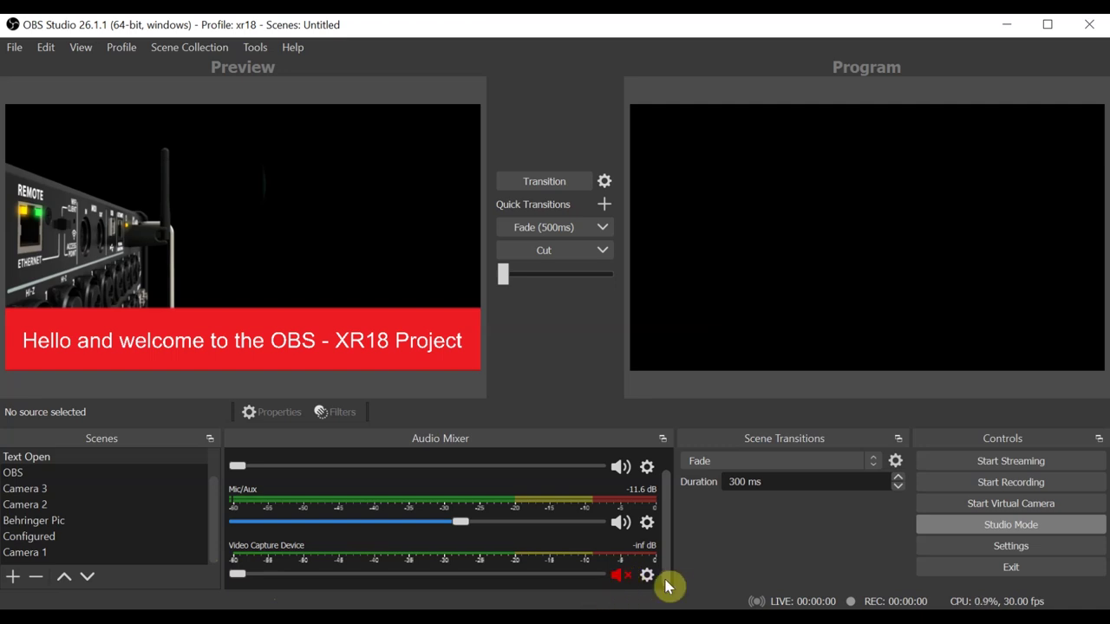
{"action": "mouse_move", "coordinate": [724, 574]}
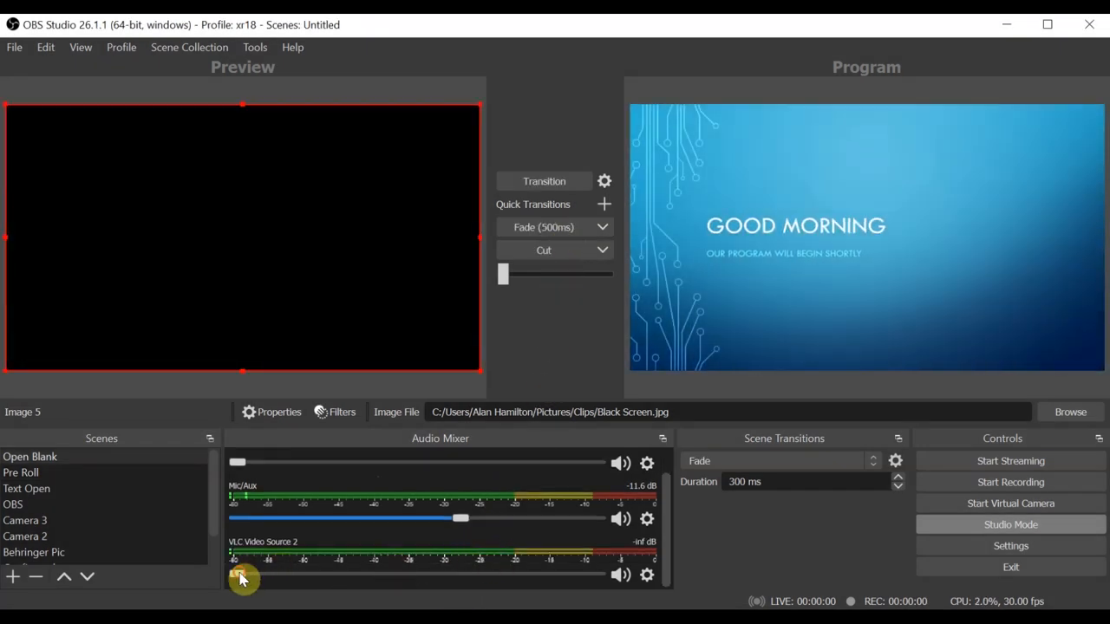
Drag the VLC Video Source 2 fader to change its volume
{"action": "left_click_drag", "start_coordinate": [243, 575], "coordinate": [334, 575]}
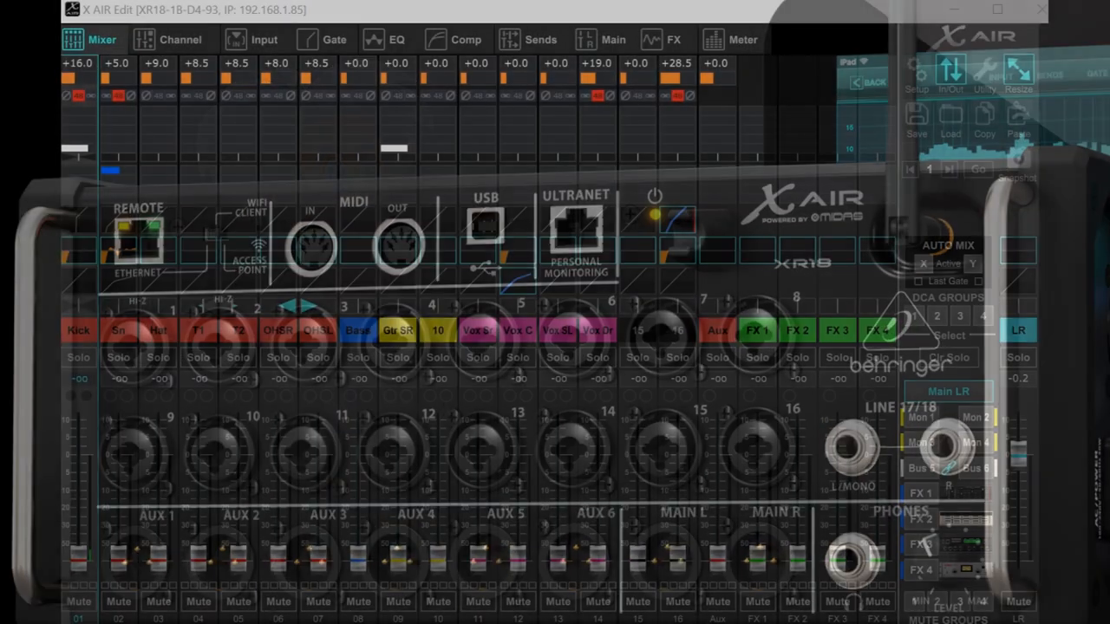
Show Setup's Audio/Midi page with 48 kHz clock and 18/18-channel USB interface
{"action": "left_click", "coordinate": [927, 52]}
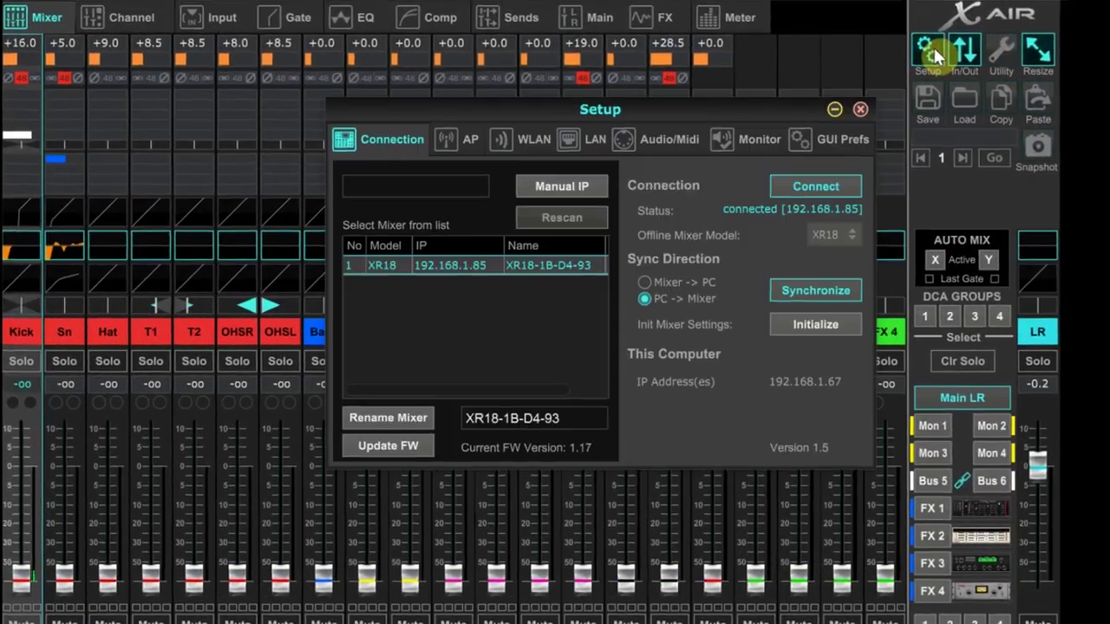
{"action": "left_click_drag", "start_coordinate": [600, 108], "coordinate": [542, 68]}
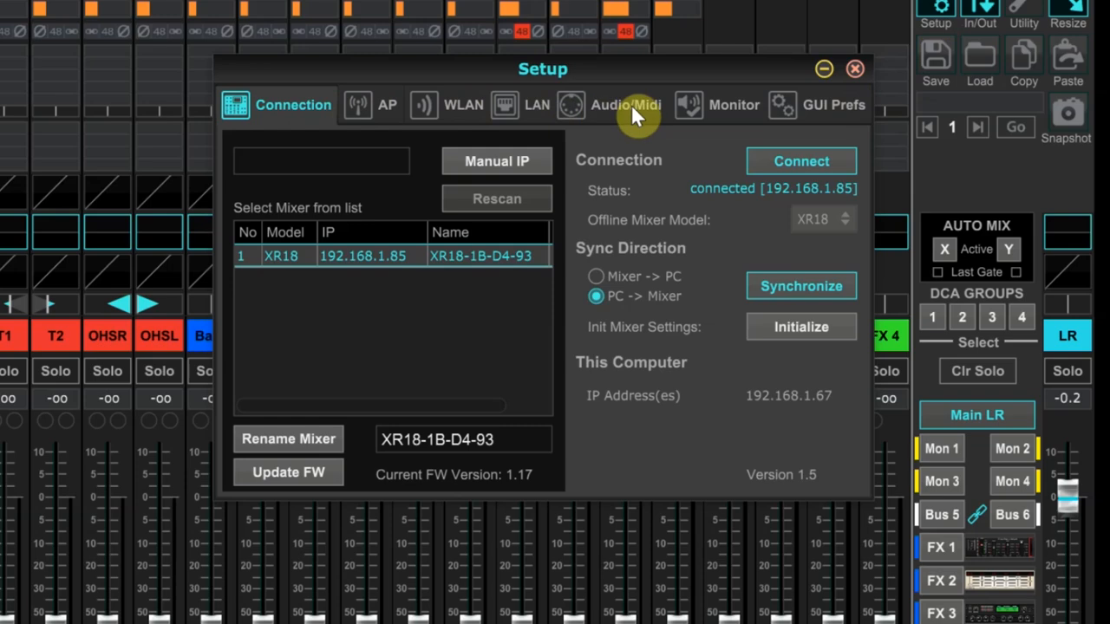
{"action": "left_click", "coordinate": [626, 104]}
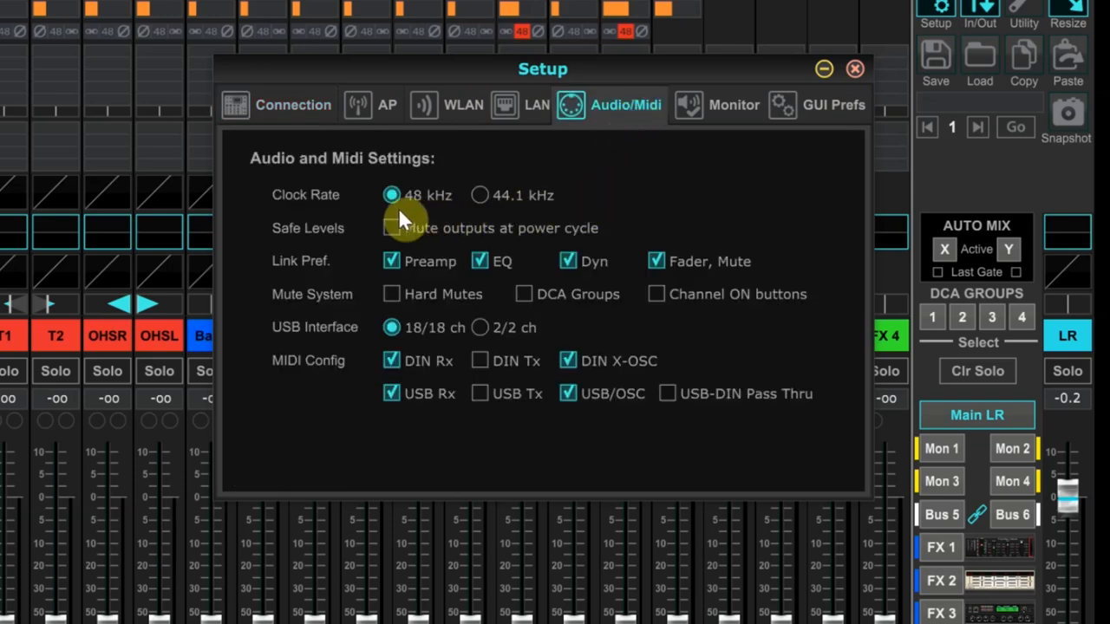
{"action": "mouse_move", "coordinate": [503, 208]}
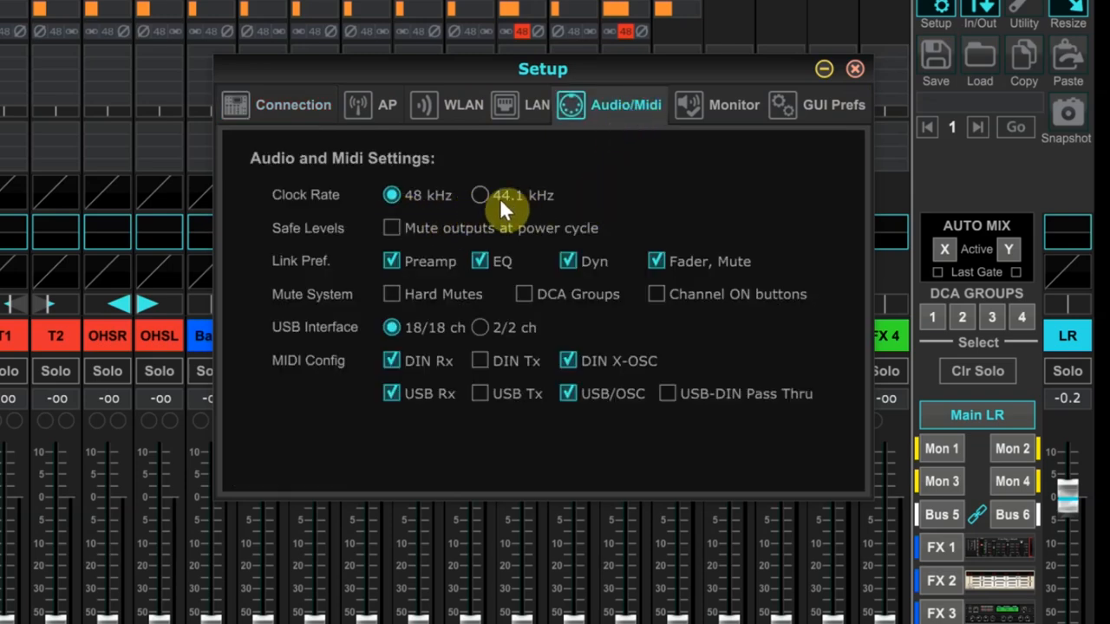
{"action": "mouse_move", "coordinate": [442, 213]}
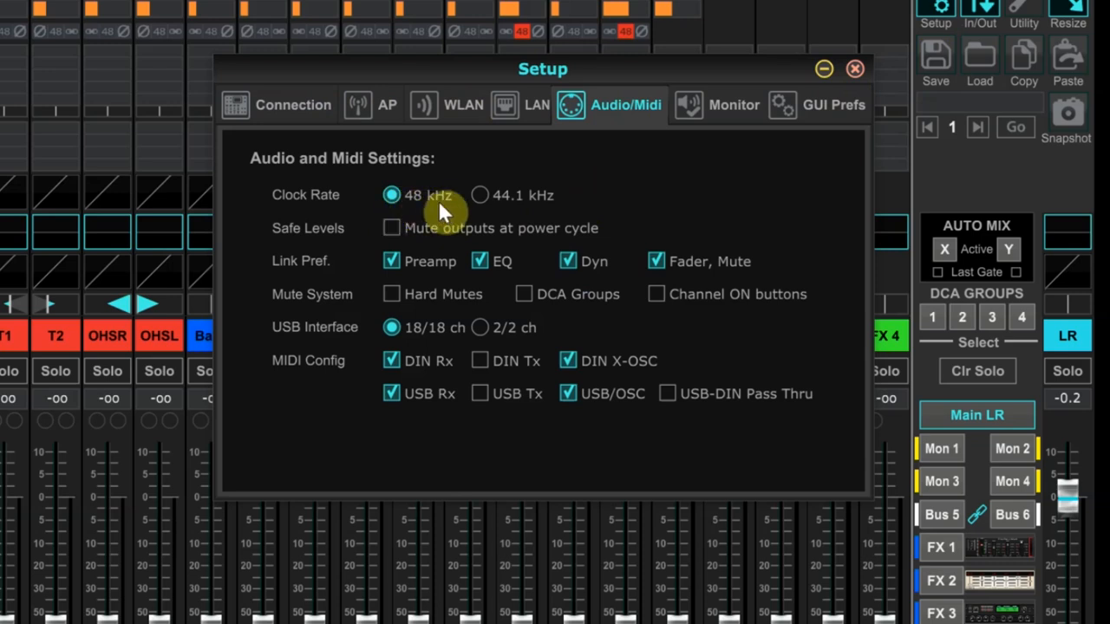
{"action": "mouse_move", "coordinate": [679, 215]}
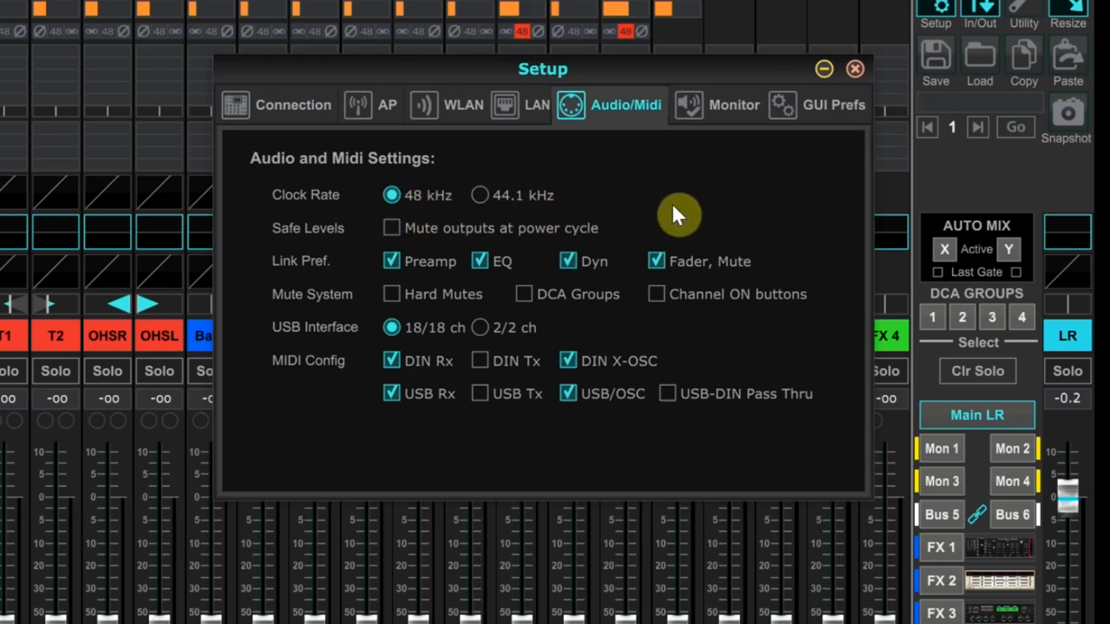
{"action": "mouse_move", "coordinate": [837, 120]}
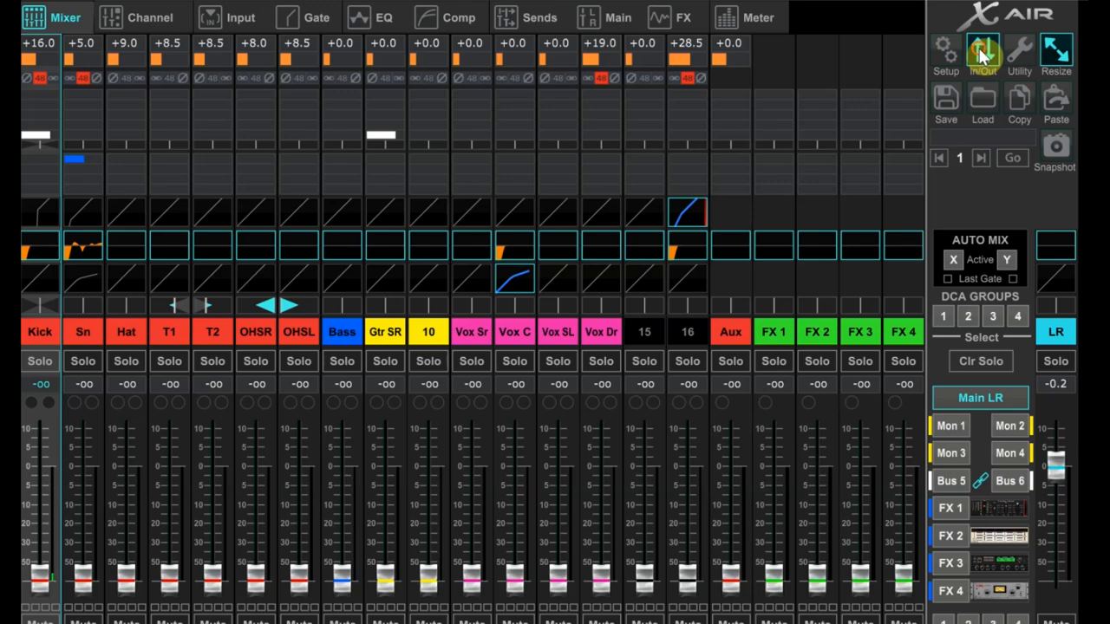
Show the In/Out USB Sends routing grid
{"action": "left_click", "coordinate": [982, 54]}
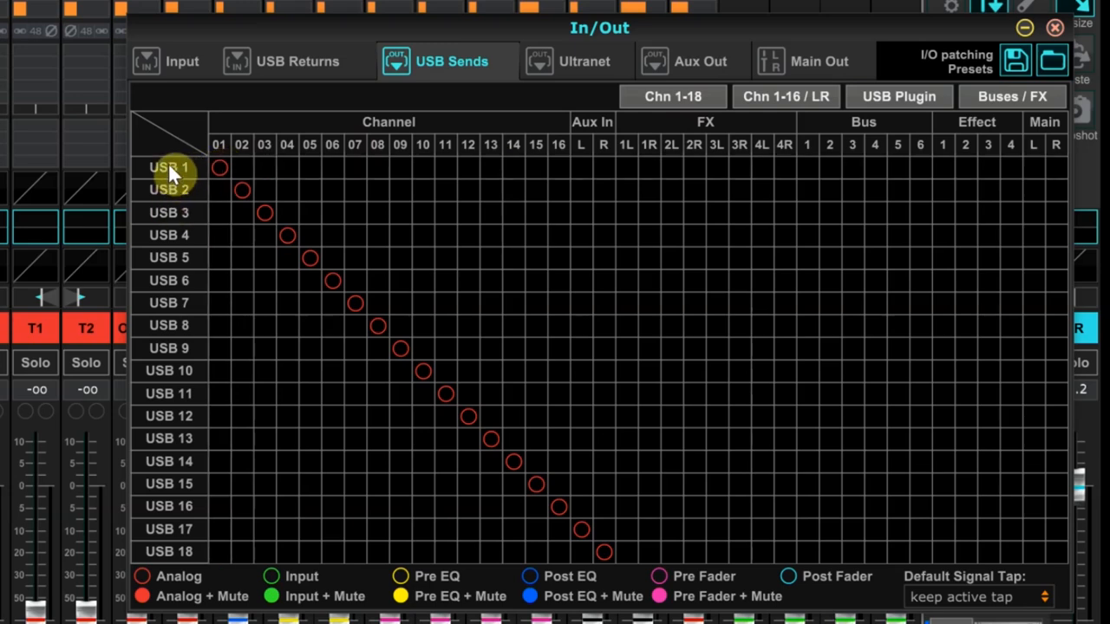
{"action": "mouse_move", "coordinate": [171, 139]}
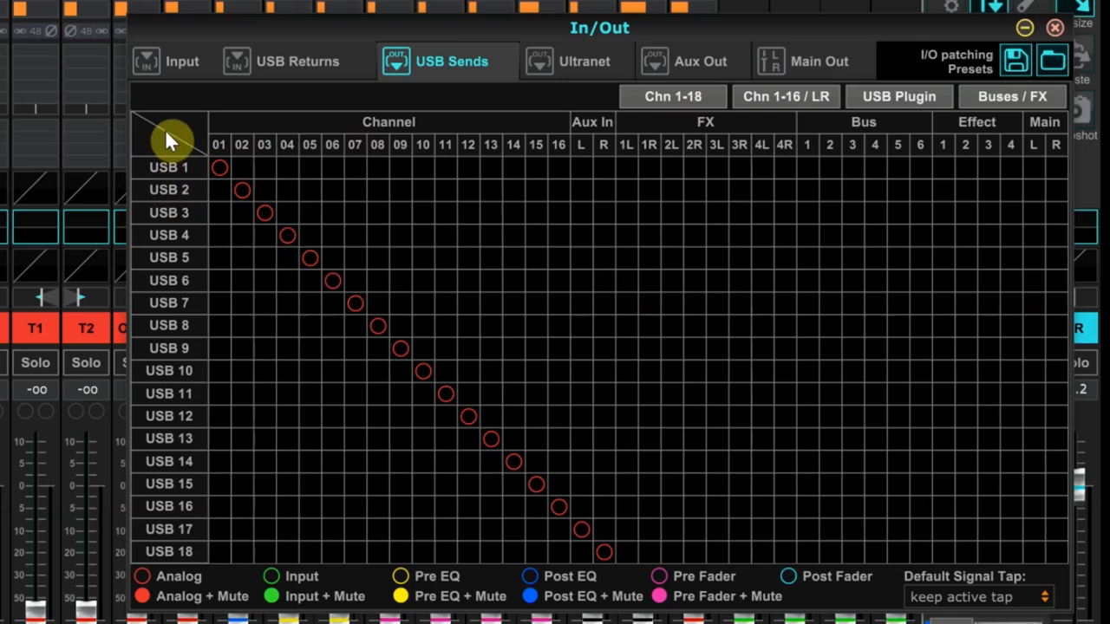
{"action": "mouse_move", "coordinate": [172, 152]}
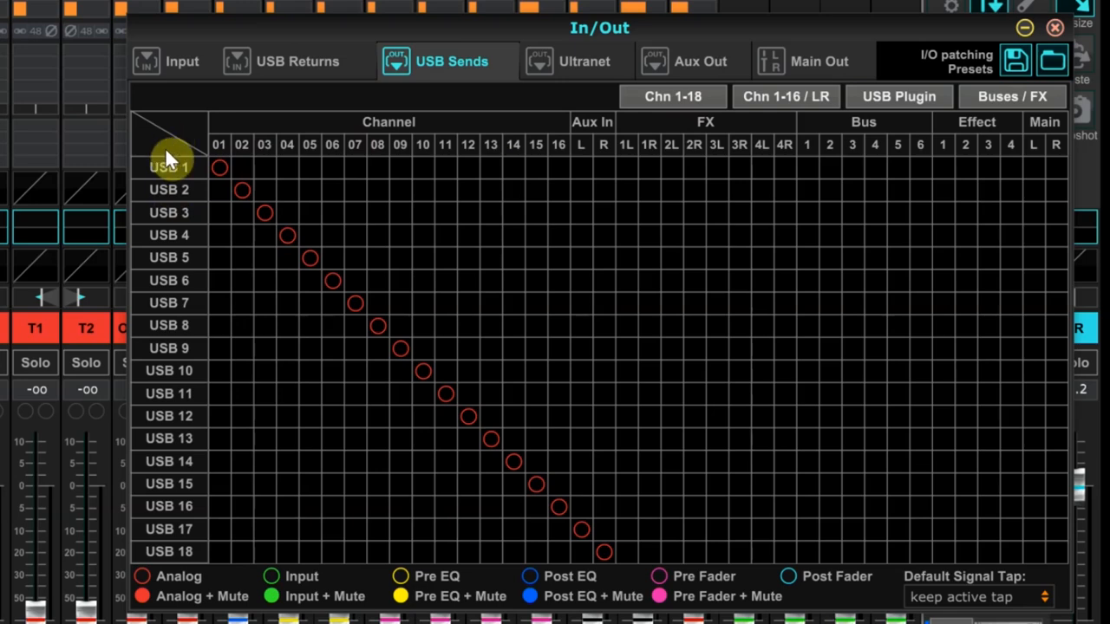
{"action": "left_click", "coordinate": [219, 168]}
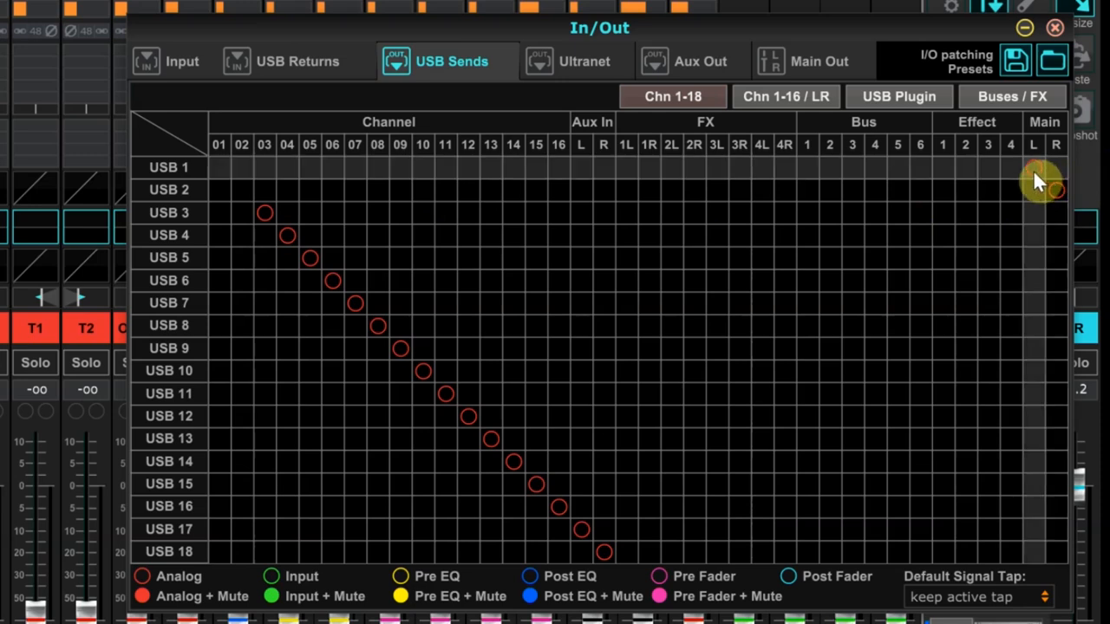
Set the USB 1 row to Main L, so USB 1/2 carry Main L/R
{"action": "left_click", "coordinate": [1035, 168]}
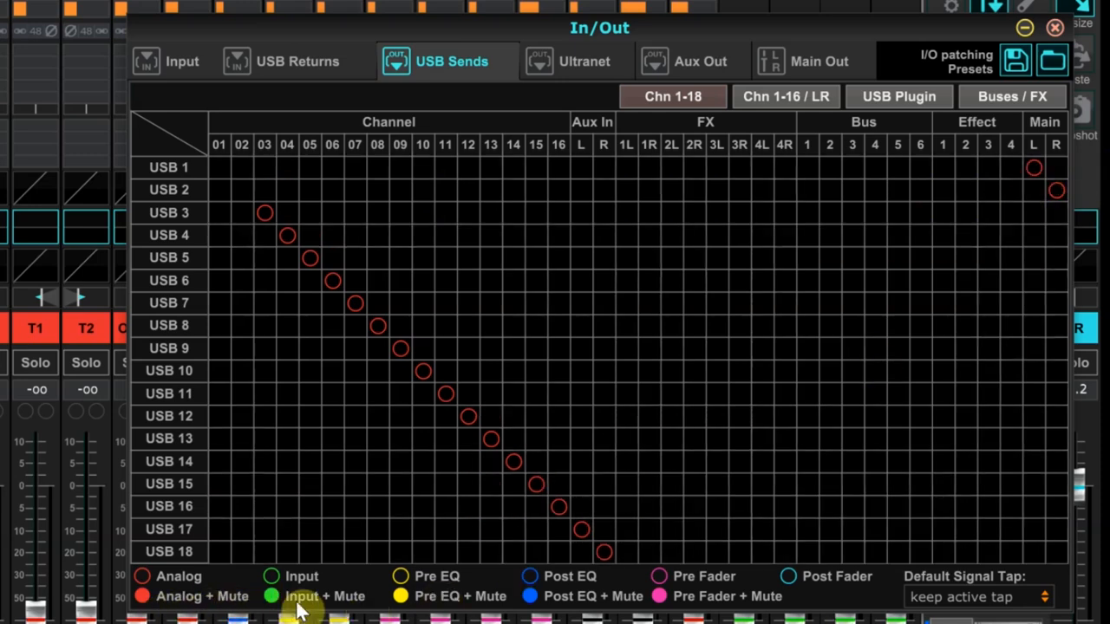
{"action": "mouse_move", "coordinate": [884, 607]}
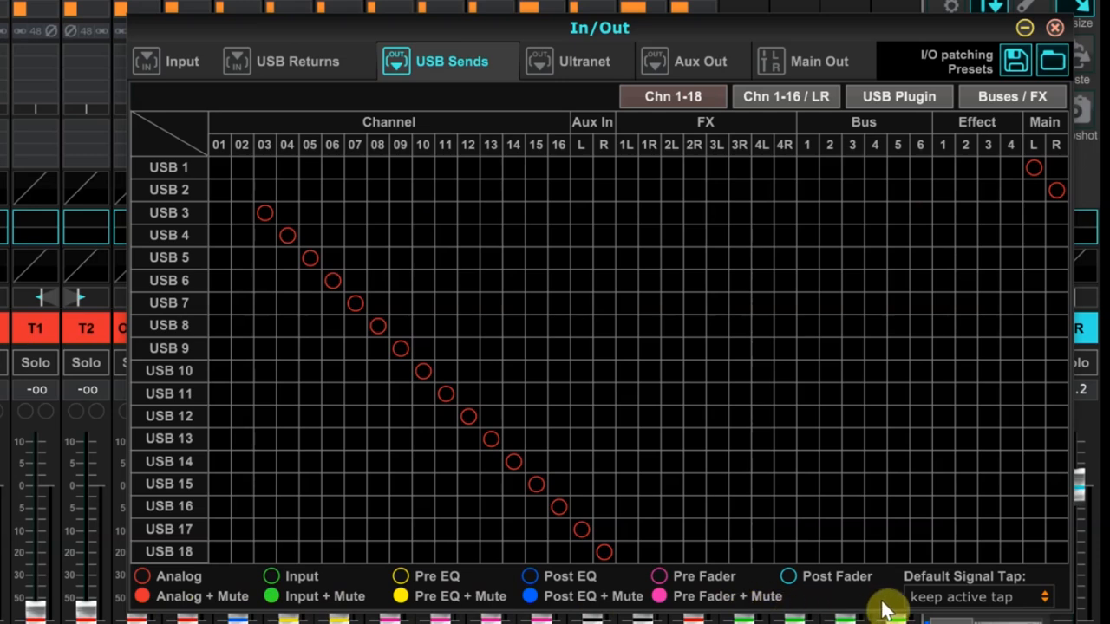
{"action": "mouse_move", "coordinate": [429, 612]}
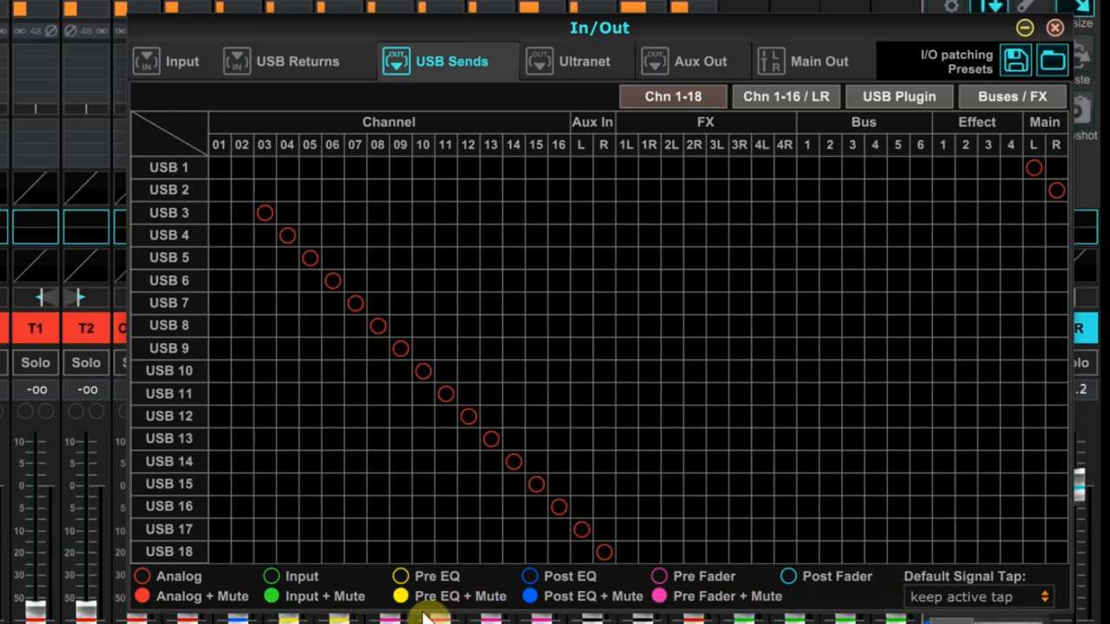
{"action": "mouse_move", "coordinate": [870, 602]}
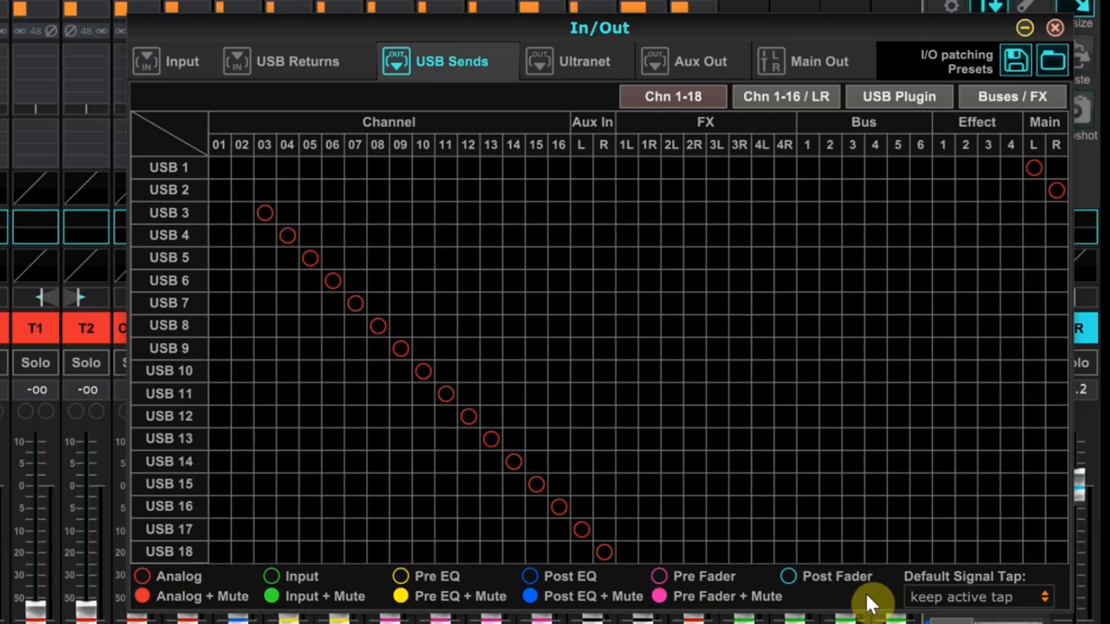
{"action": "mouse_move", "coordinate": [1045, 282]}
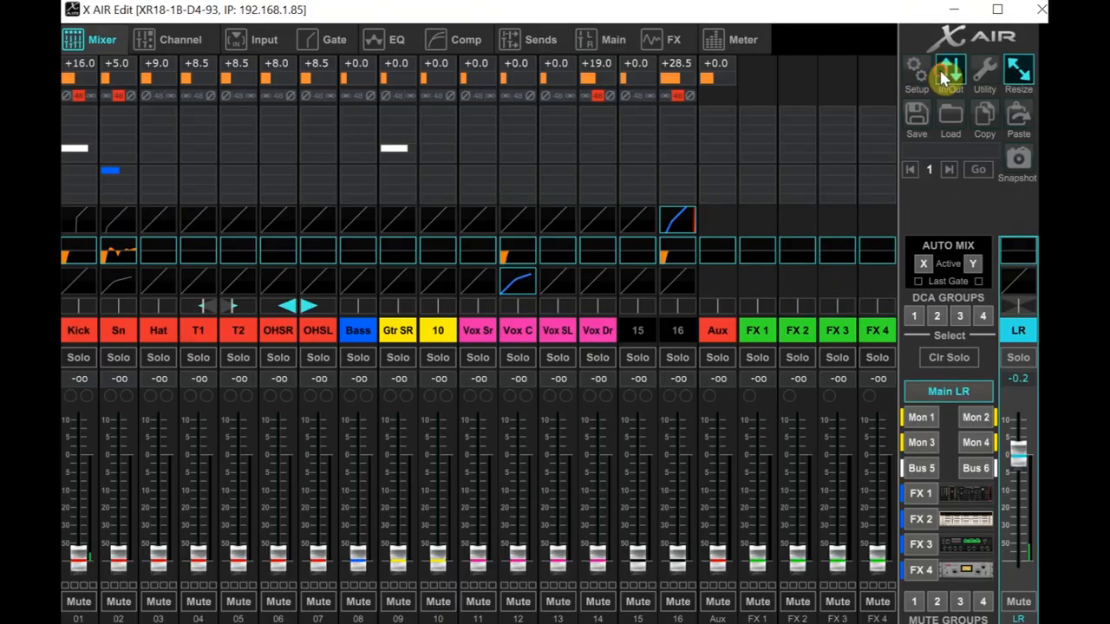
In In/Out USB Sends, route Bus 5 to USB 1 and Bus 6 to USB 2
{"action": "left_click", "coordinate": [950, 70]}
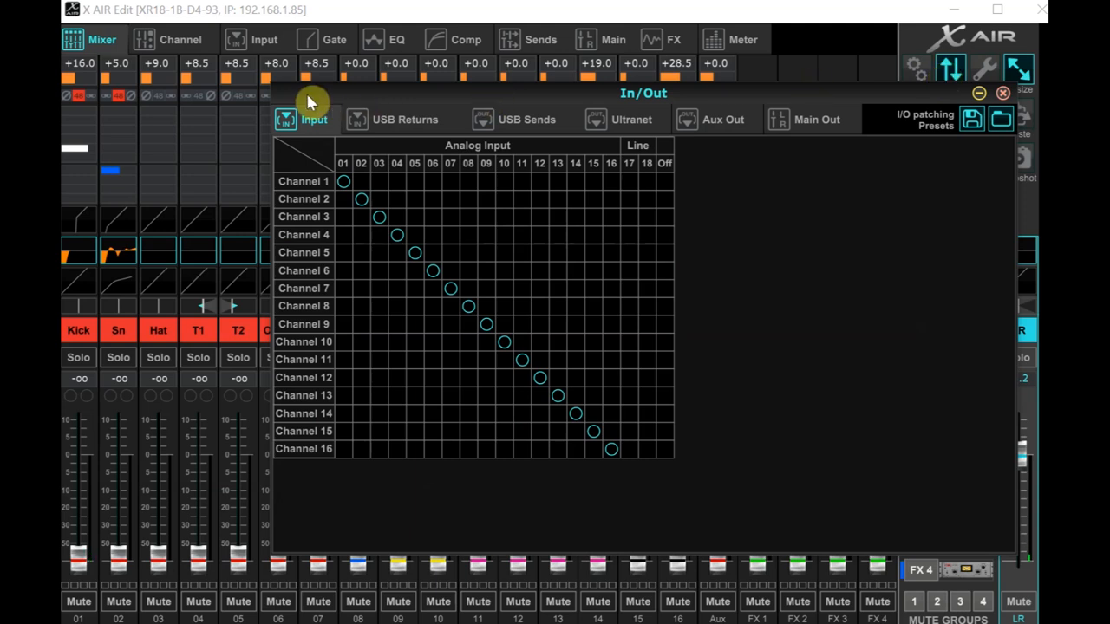
{"action": "left_click", "coordinate": [527, 119]}
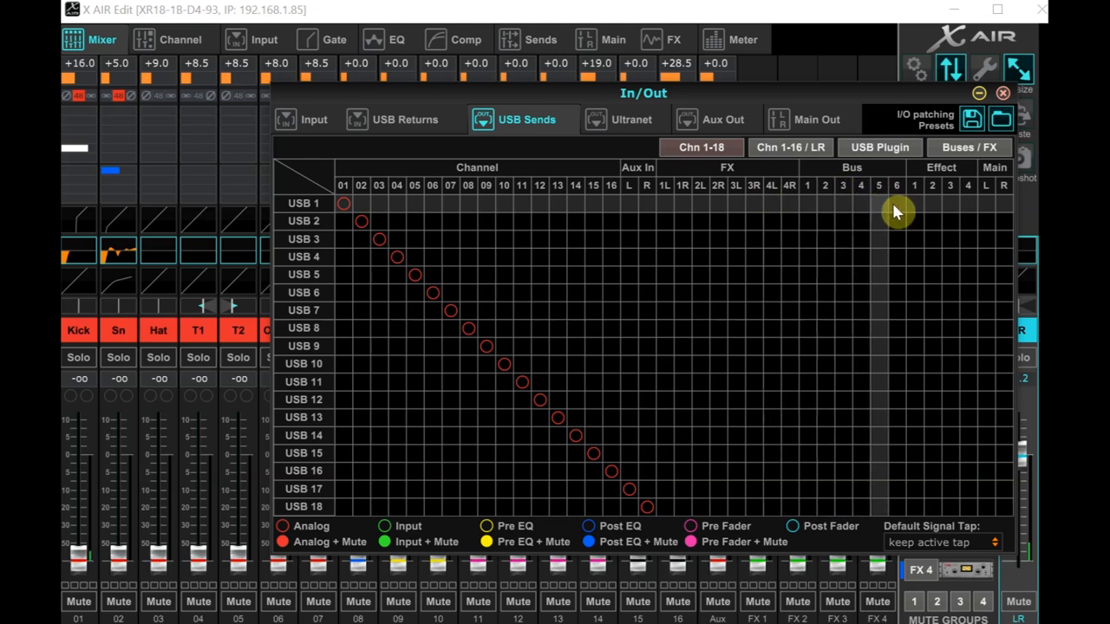
{"action": "mouse_move", "coordinate": [885, 220]}
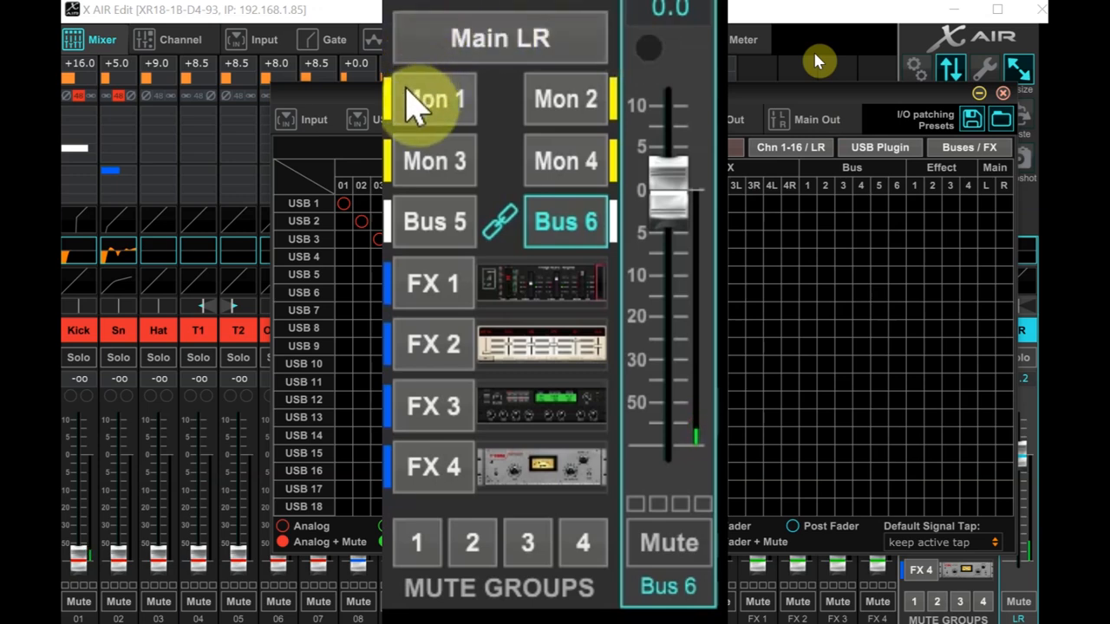
{"action": "mouse_move", "coordinate": [435, 163]}
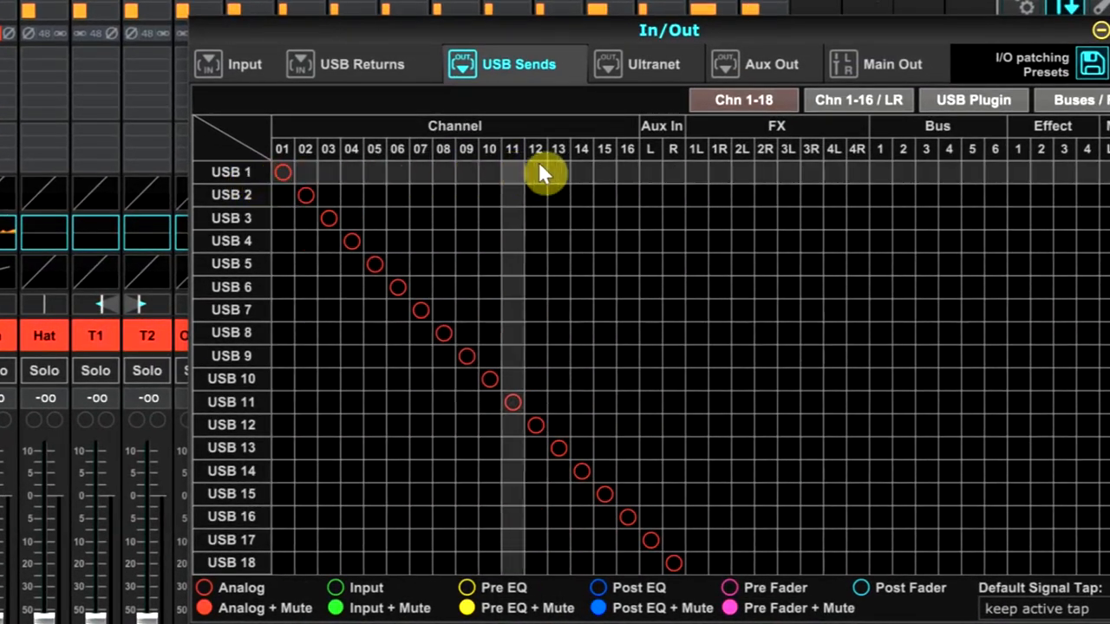
{"action": "mouse_move", "coordinate": [1006, 182]}
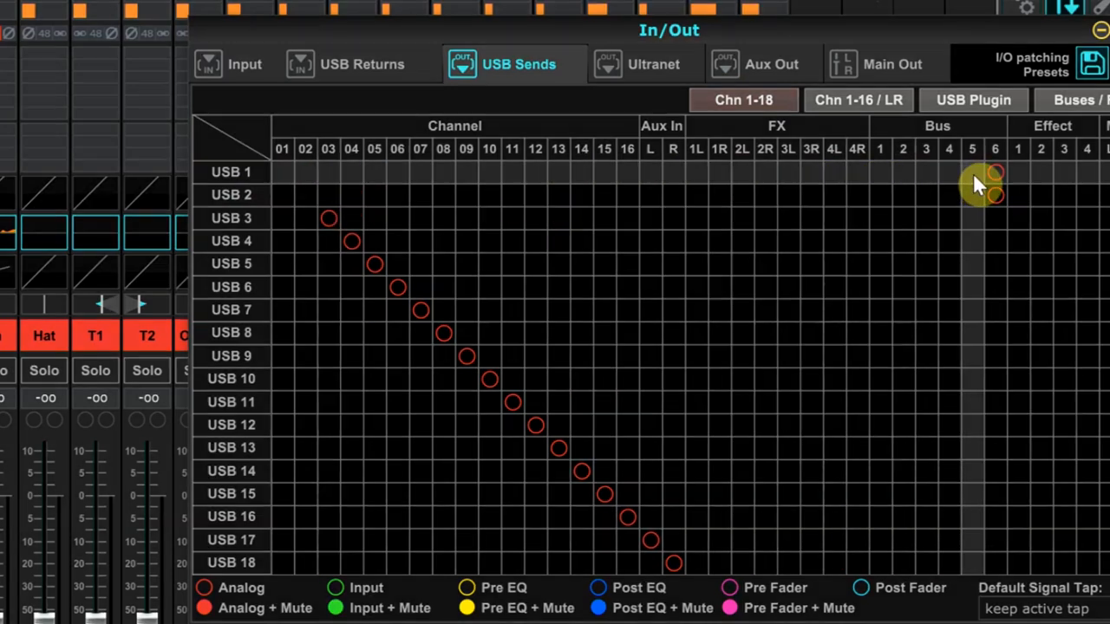
{"action": "left_click", "coordinate": [972, 171]}
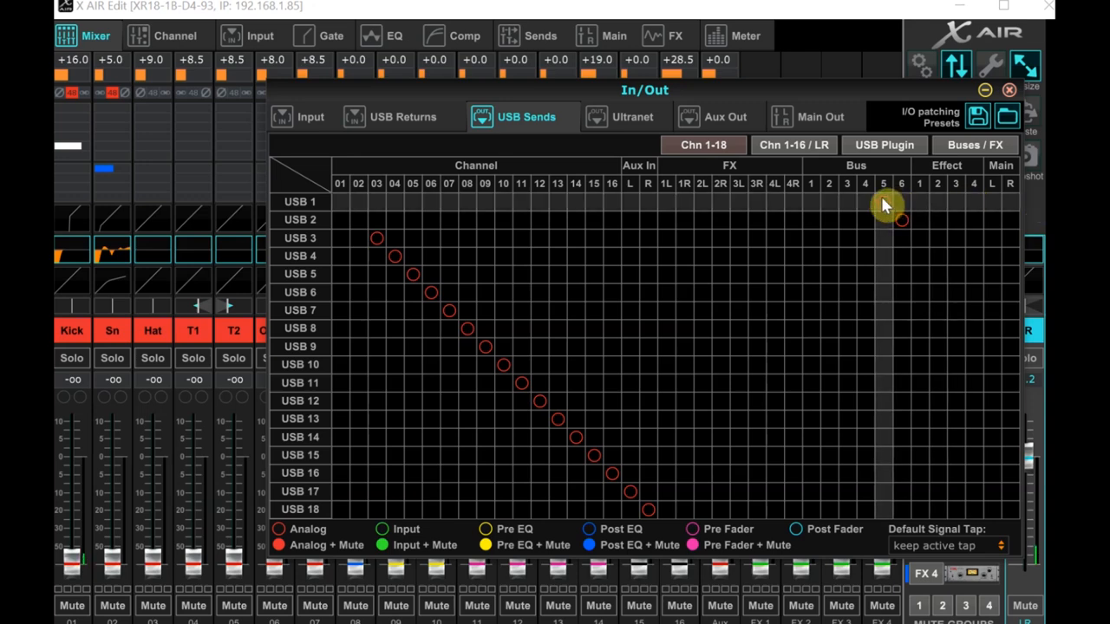
Route Bus 5 to USB 1 with a post-fader tap
{"action": "left_click", "coordinate": [883, 201]}
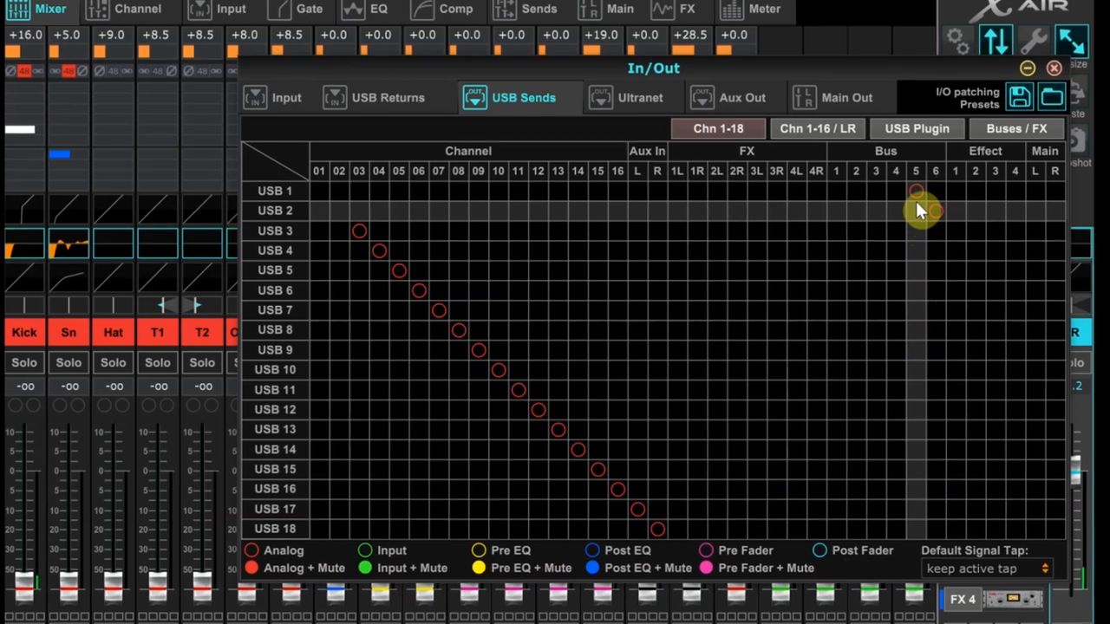
{"action": "left_click", "coordinate": [915, 191]}
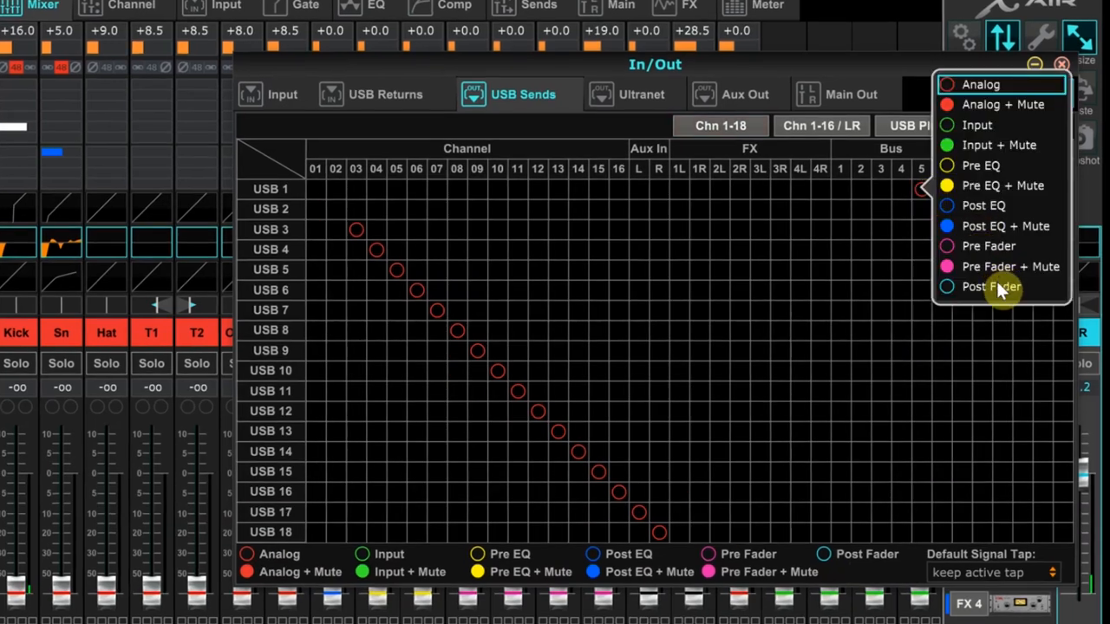
{"action": "left_click", "coordinate": [1002, 287]}
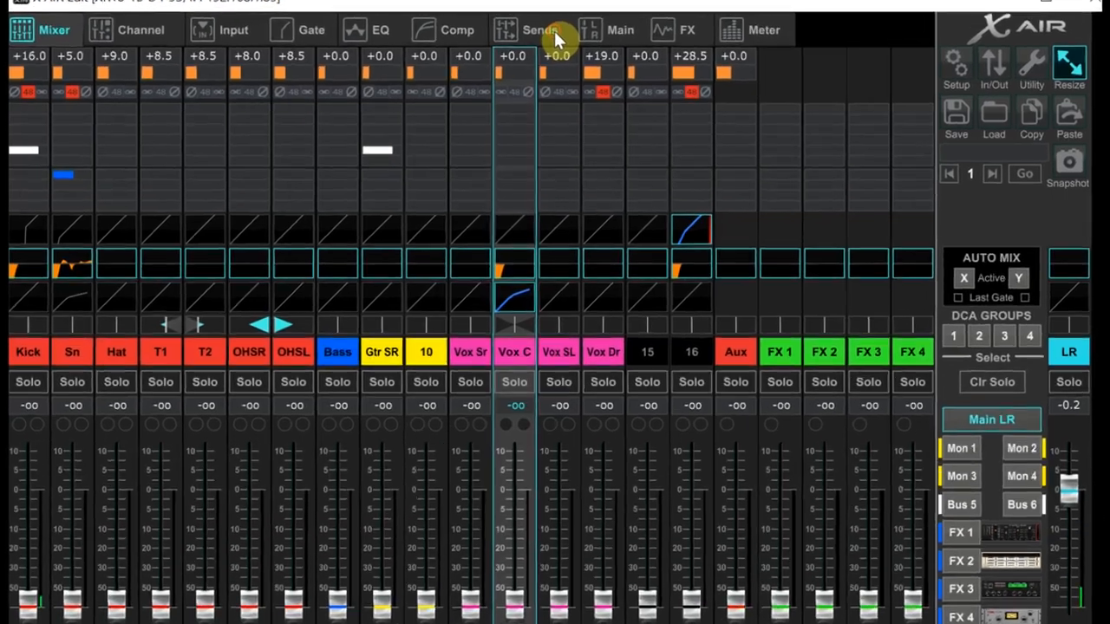
On the Sends tab, enable 'Changes affect all channels' and set Bus 5/6 sends to Post Fader
{"action": "left_click", "coordinate": [538, 30]}
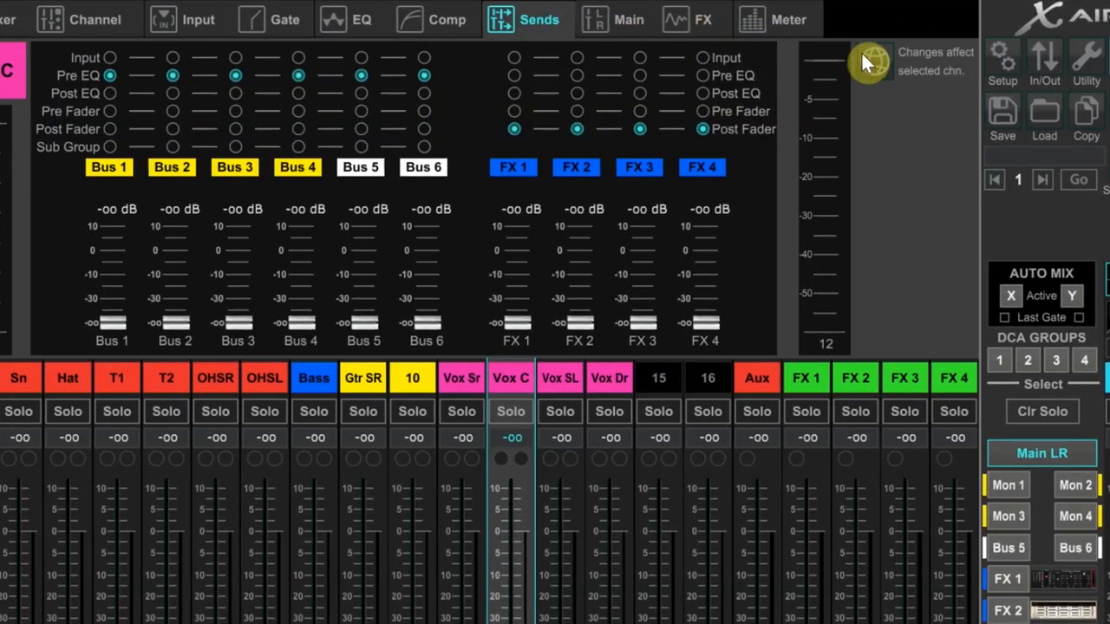
{"action": "left_click", "coordinate": [874, 62]}
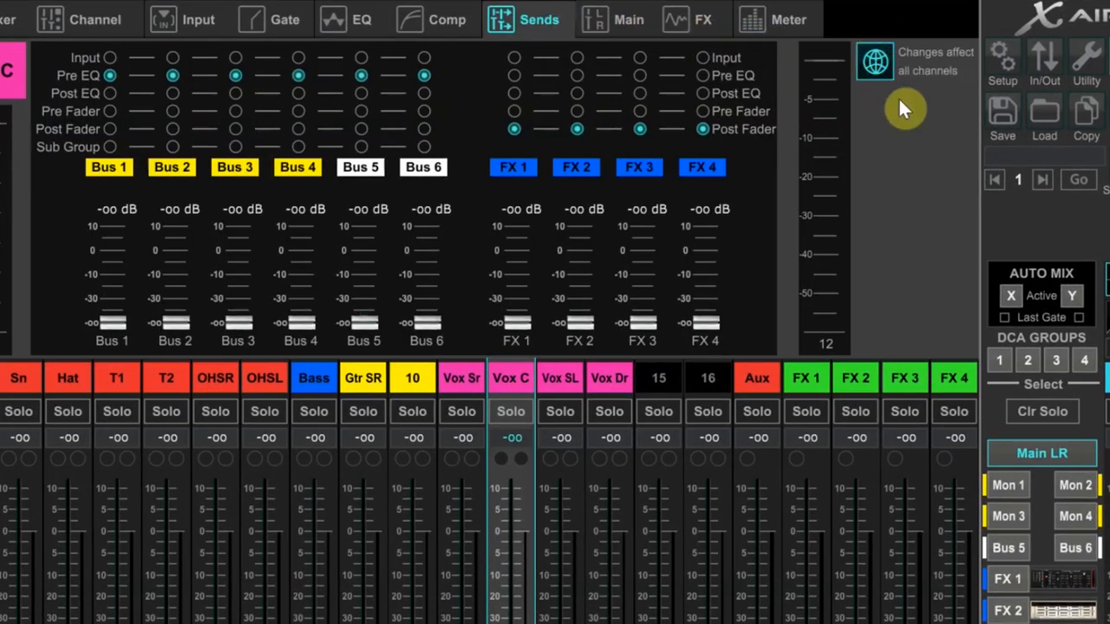
{"action": "mouse_move", "coordinate": [953, 98]}
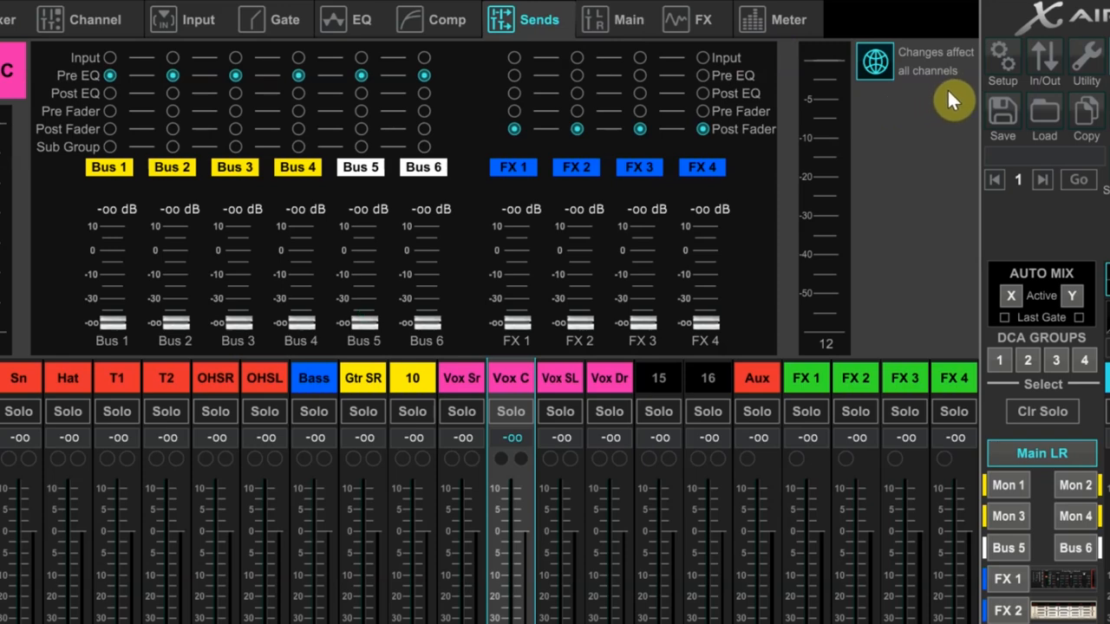
{"action": "mouse_move", "coordinate": [971, 71]}
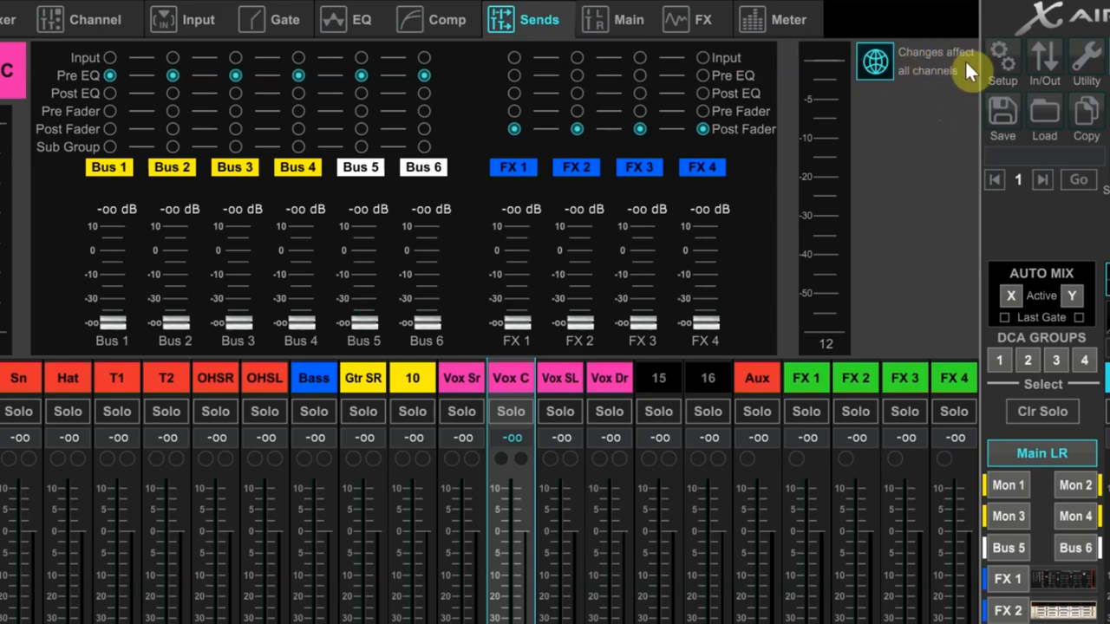
{"action": "mouse_move", "coordinate": [927, 145]}
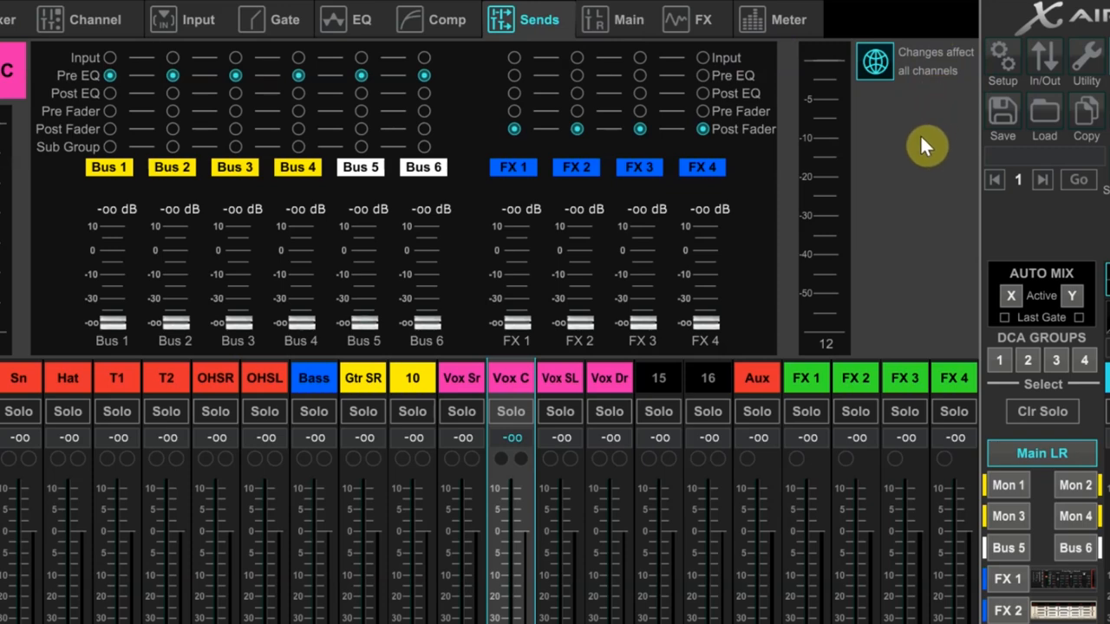
{"action": "mouse_move", "coordinate": [928, 160]}
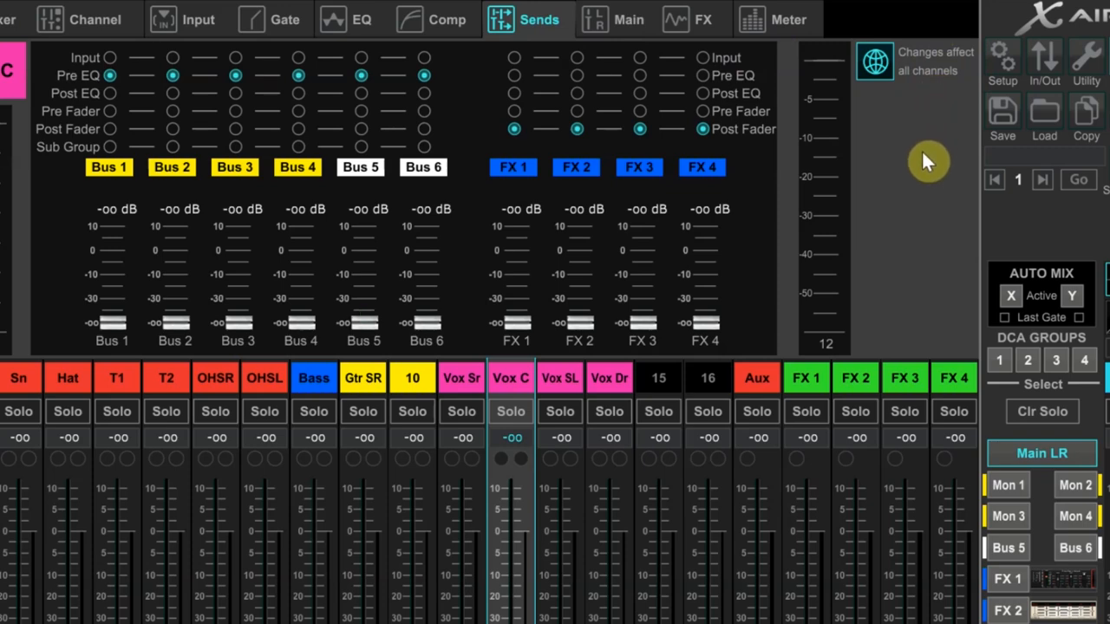
{"action": "mouse_move", "coordinate": [724, 173]}
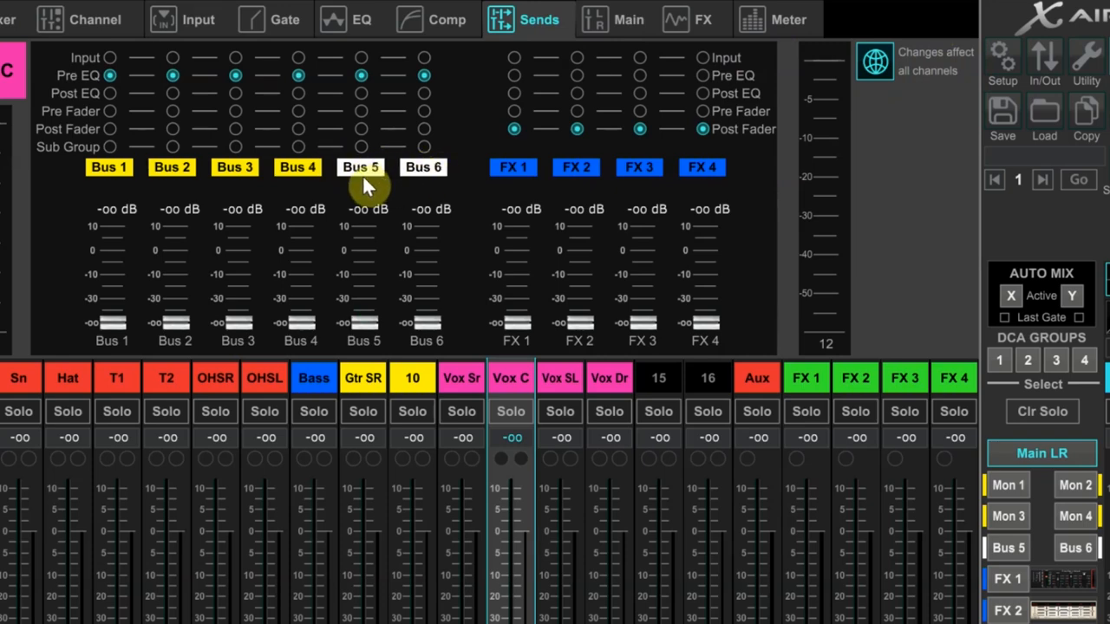
{"action": "left_click", "coordinate": [361, 129]}
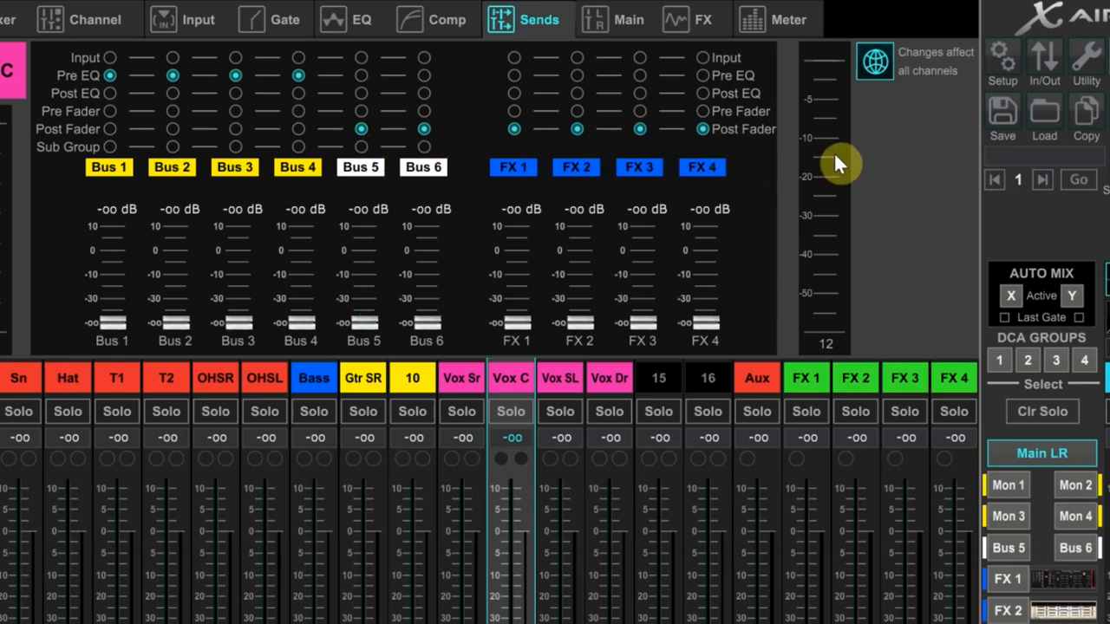
{"action": "mouse_move", "coordinate": [911, 111]}
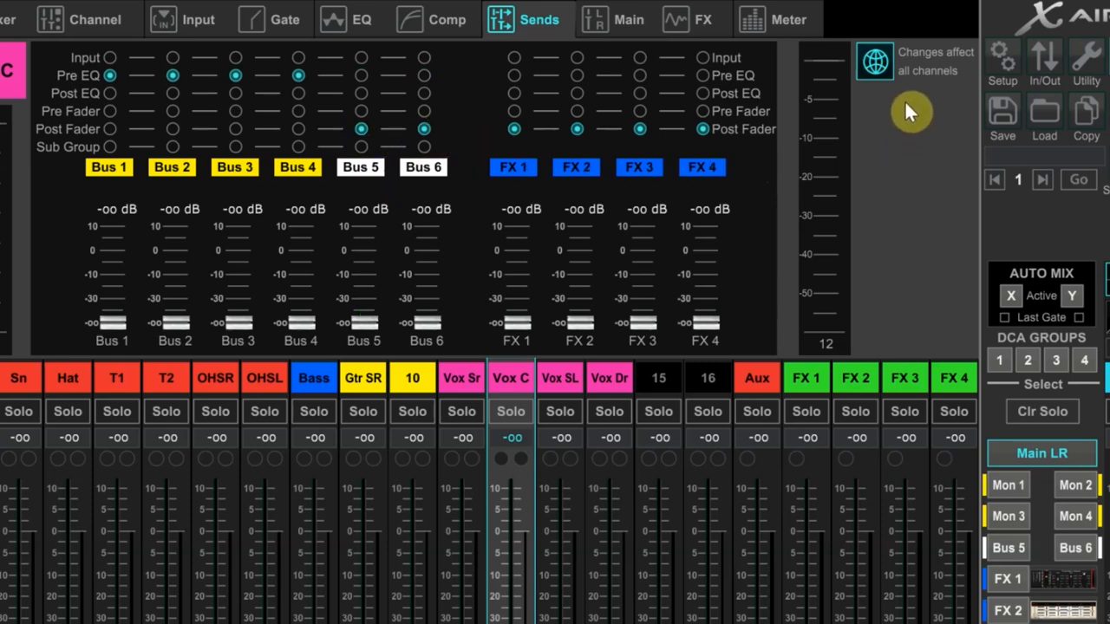
{"action": "mouse_move", "coordinate": [562, 390]}
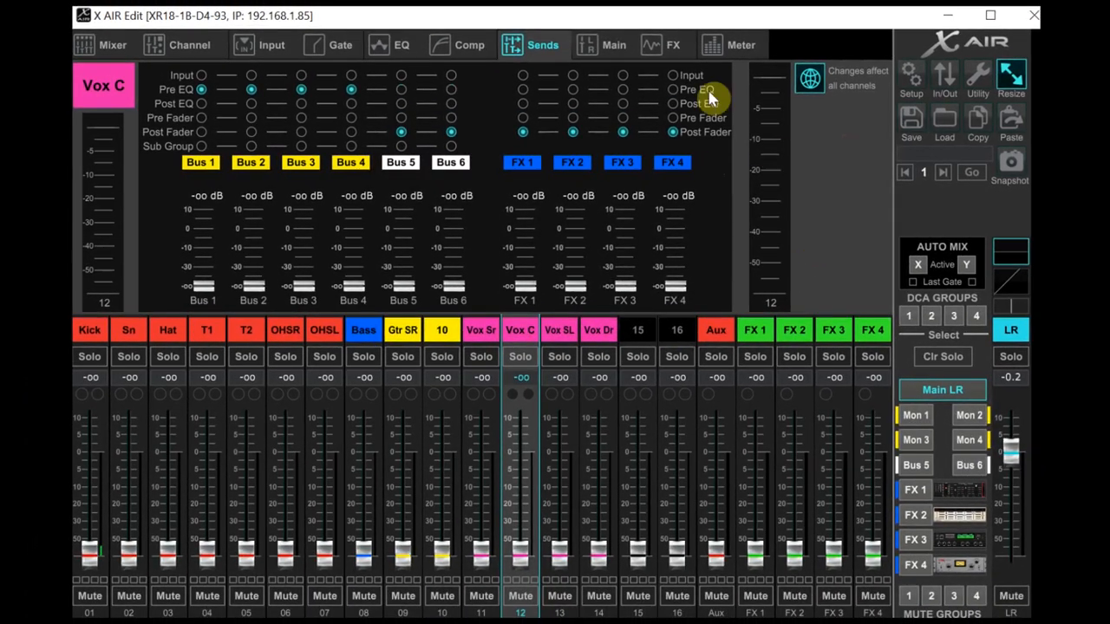
{"action": "mouse_move", "coordinate": [803, 122]}
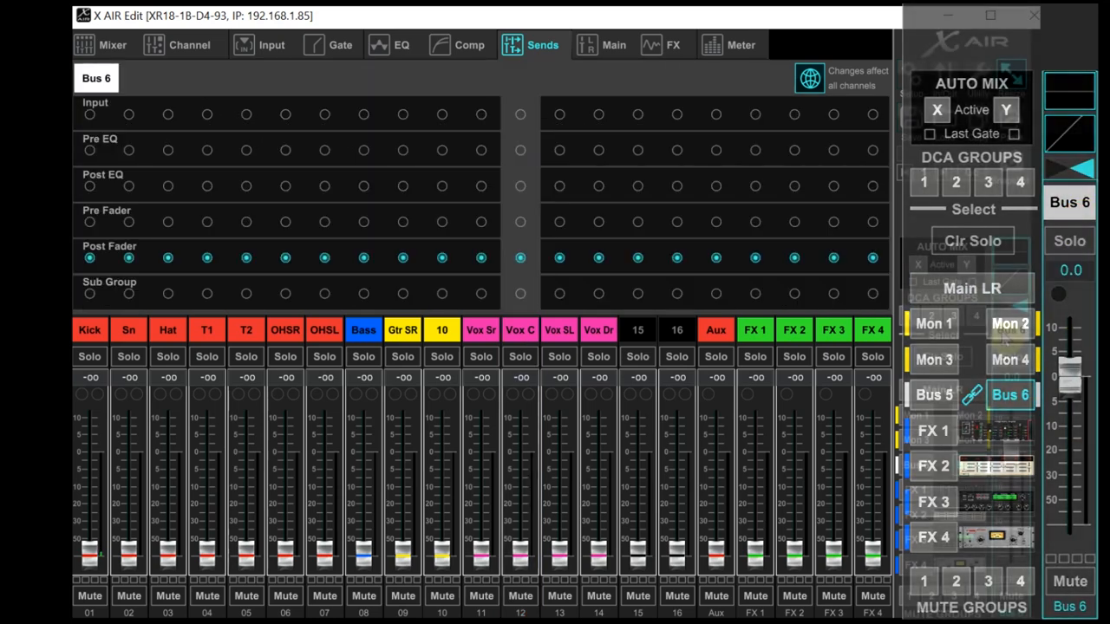
Select Bus 6 to view its send-tap overview across all channels
{"action": "left_click", "coordinate": [1012, 76]}
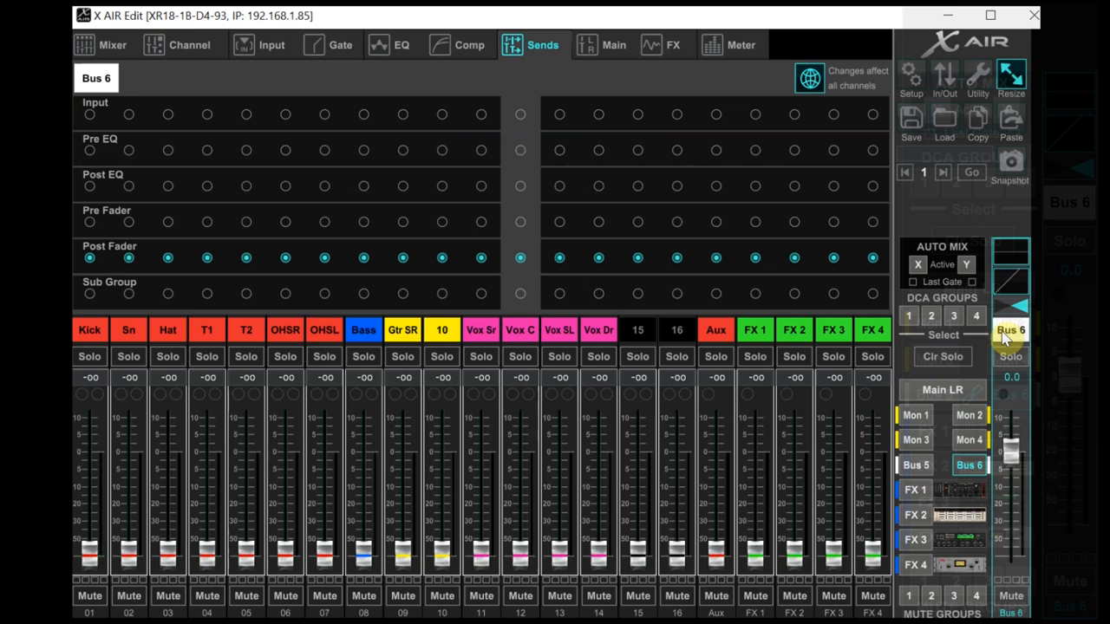
{"action": "mouse_move", "coordinate": [694, 52]}
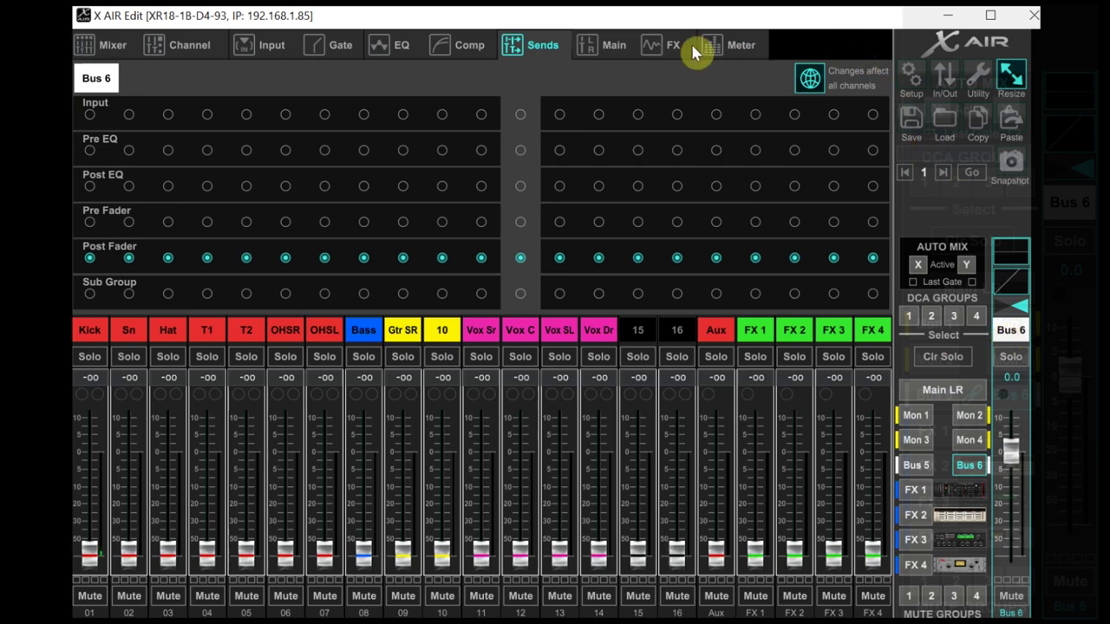
{"action": "mouse_move", "coordinate": [189, 45]}
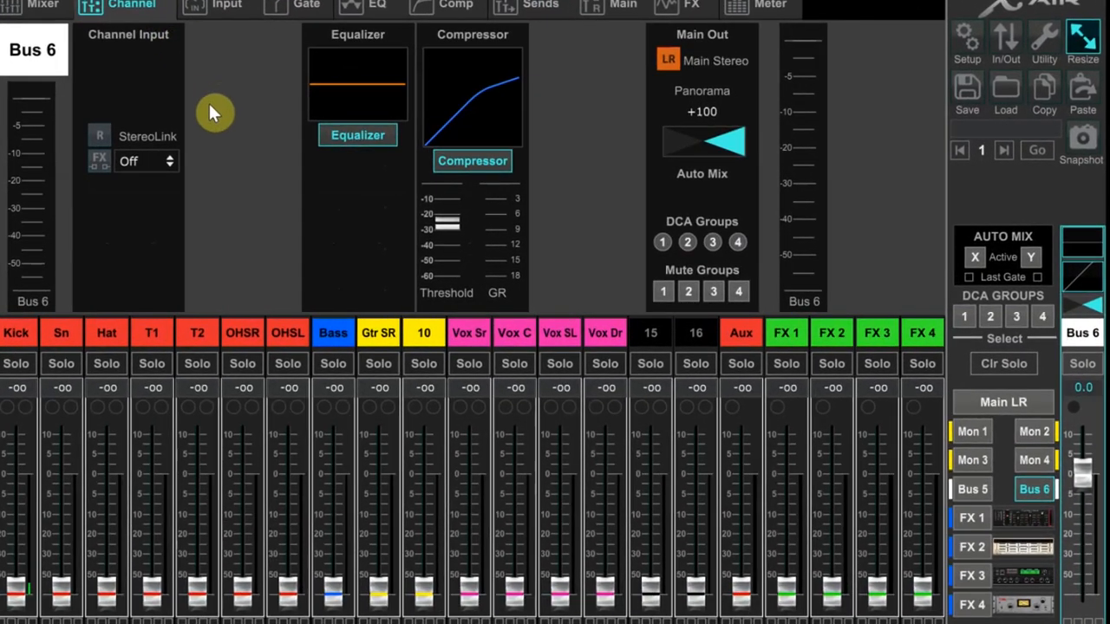
{"action": "mouse_move", "coordinate": [182, 52]}
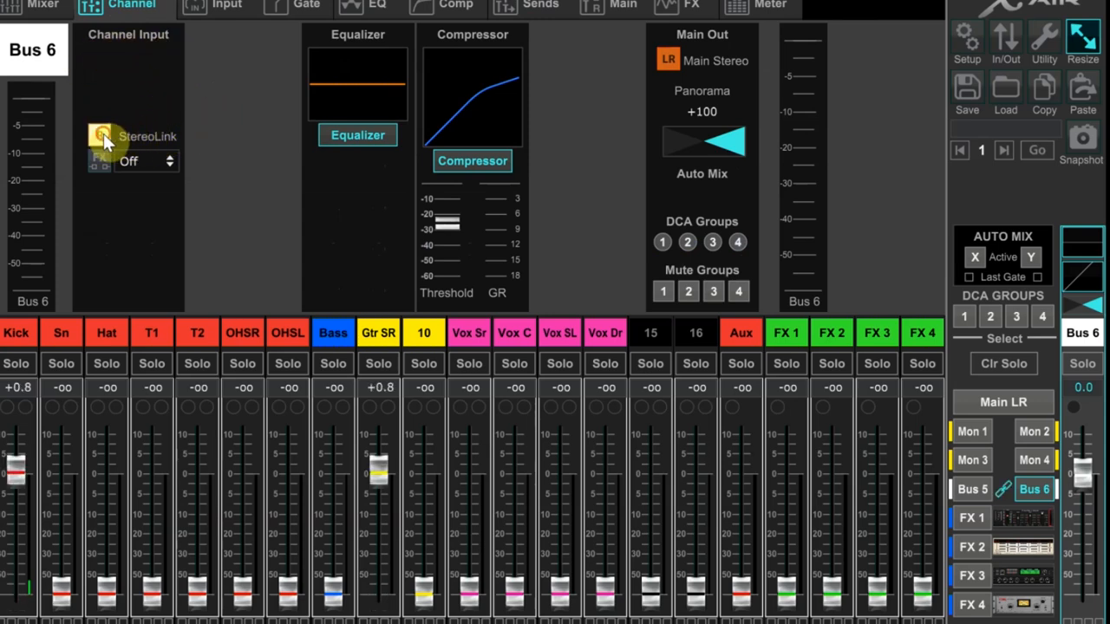
Enable StereoLink on Bus 6 to pair it with Bus 5
{"action": "left_click", "coordinate": [101, 137]}
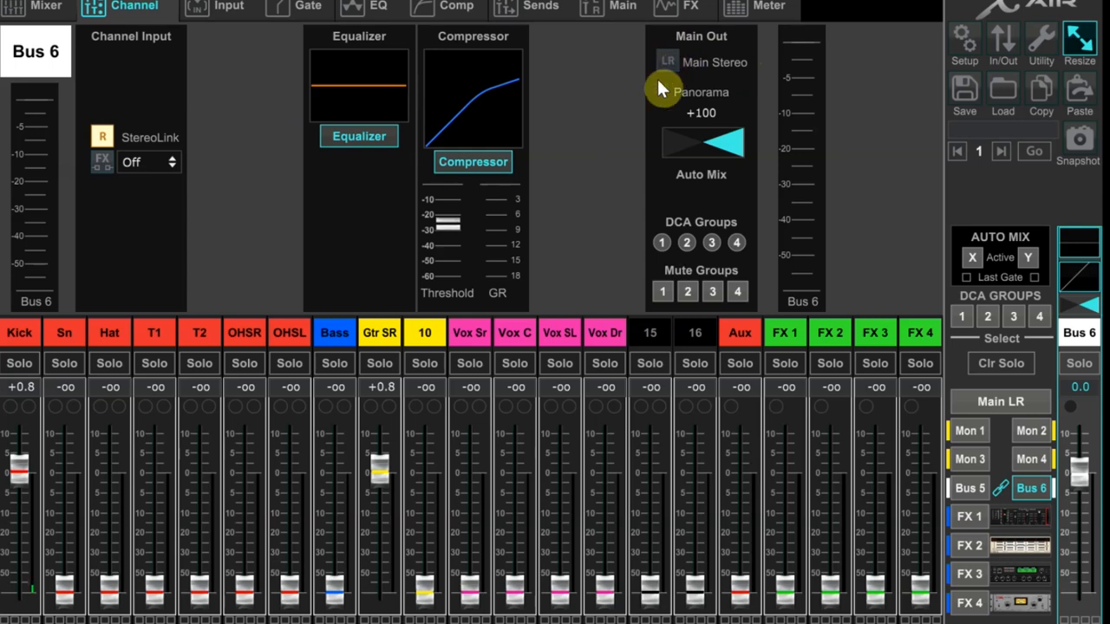
{"action": "mouse_move", "coordinate": [711, 82]}
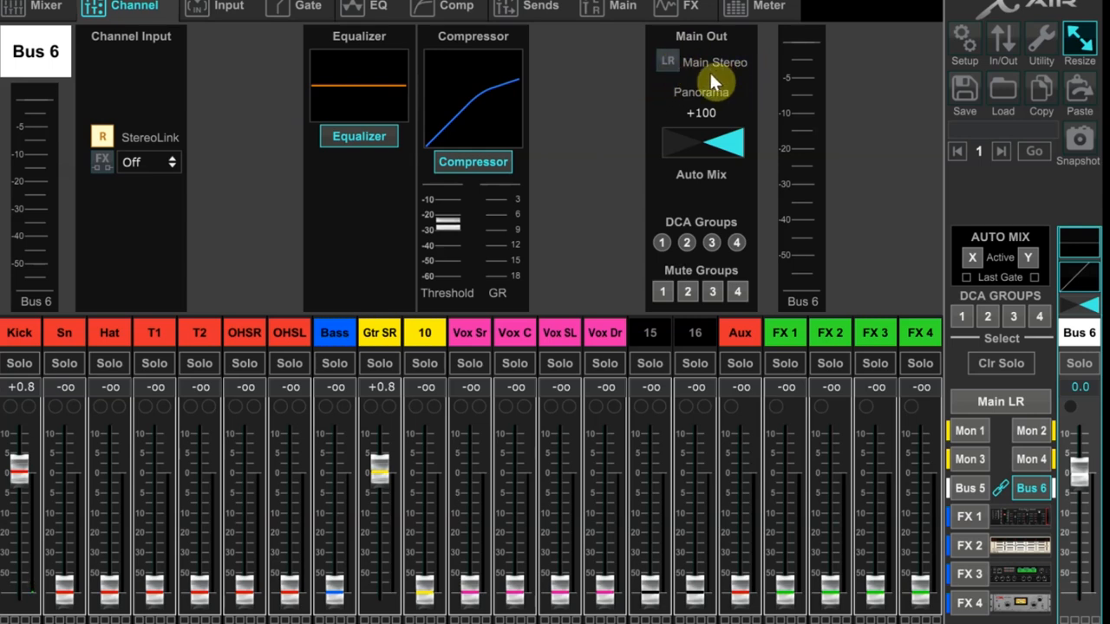
{"action": "mouse_move", "coordinate": [632, 91]}
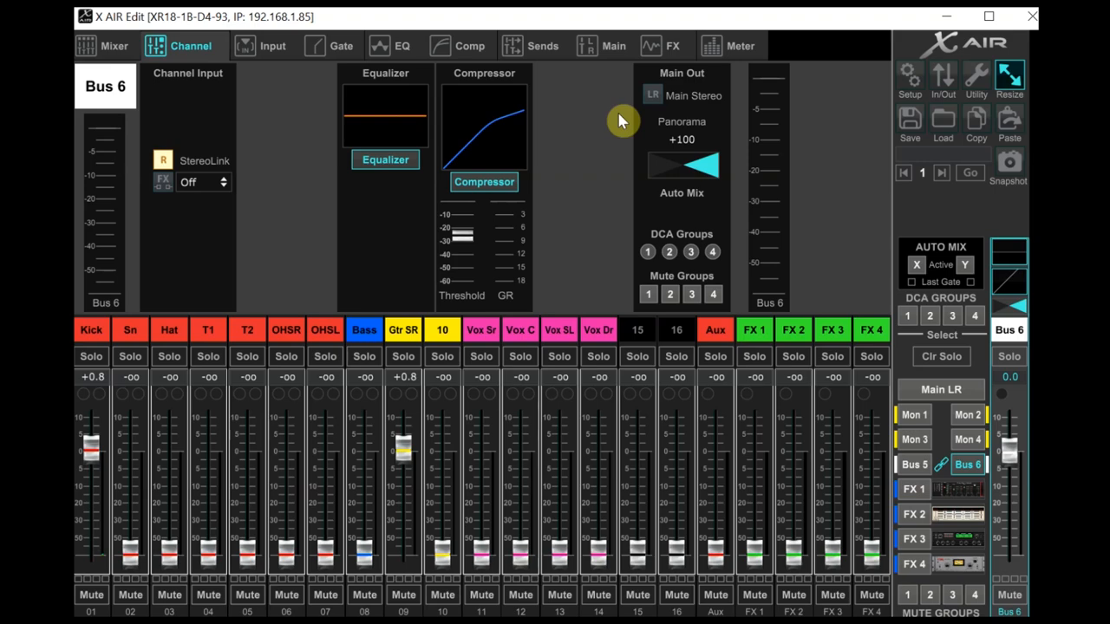
Go back to the mixer and open Vox C's Sends tab showing linked Bus 5/6
{"action": "left_click", "coordinate": [102, 46]}
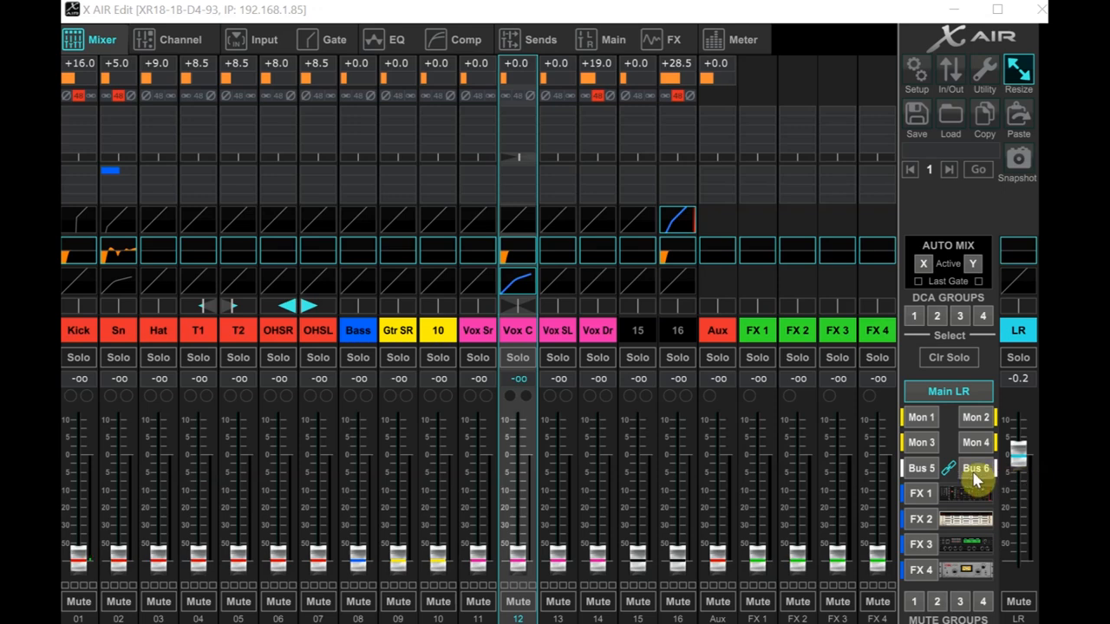
{"action": "left_click", "coordinate": [977, 468]}
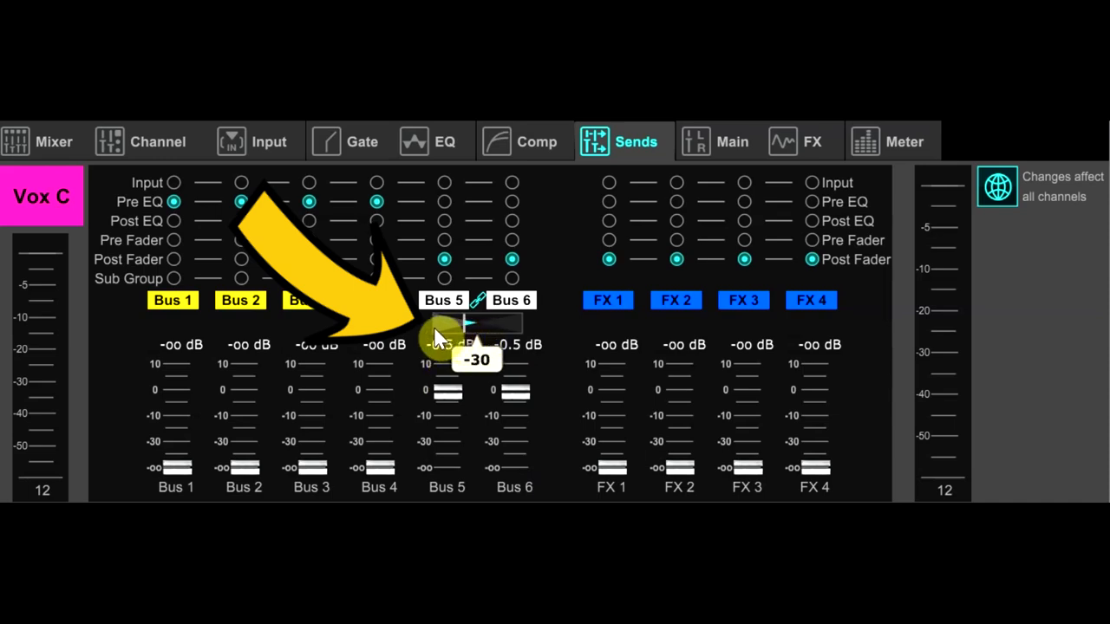
{"action": "left_click_drag", "start_coordinate": [442, 326], "coordinate": [511, 325]}
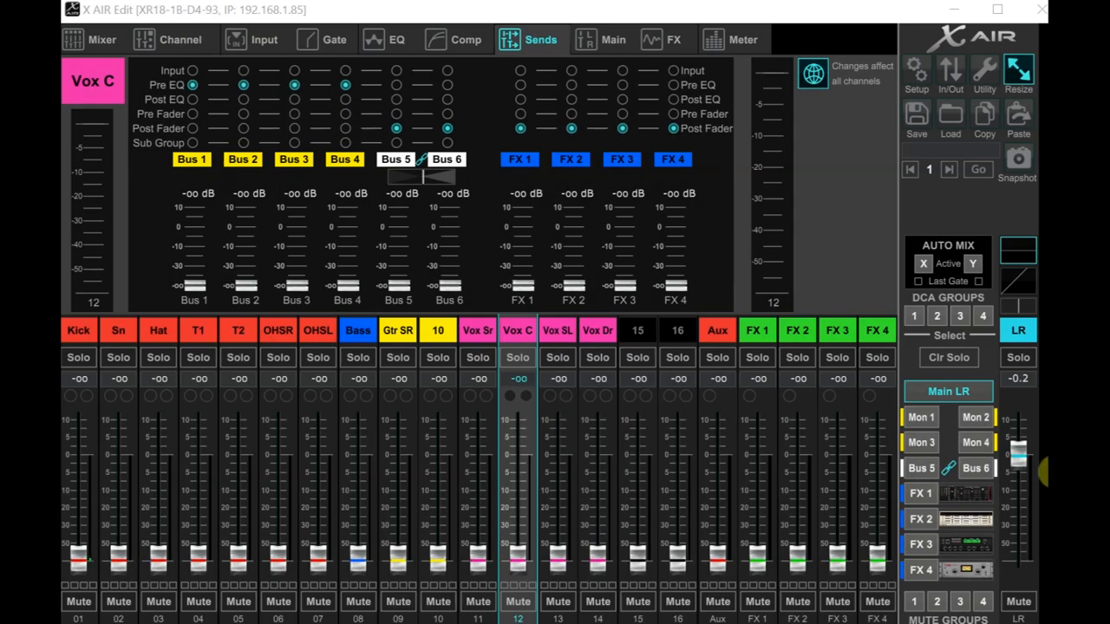
Raise channel and FX 4 sends to Bus 5–6 near unity, then fine-tune Gtr SR
{"action": "left_click", "coordinate": [977, 468]}
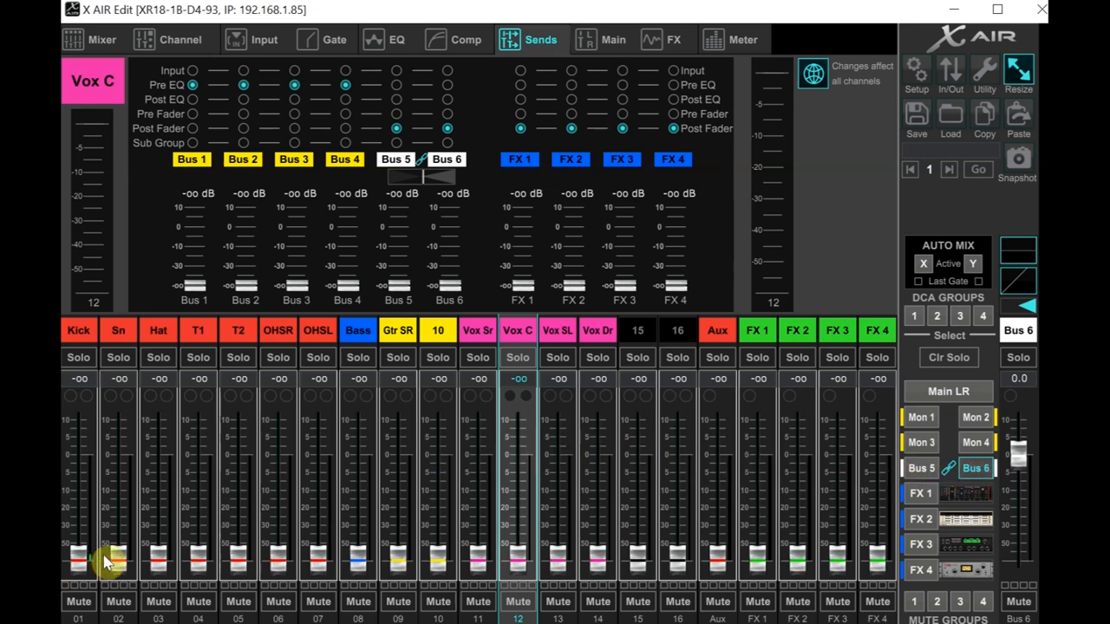
{"action": "left_click_drag", "start_coordinate": [78, 555], "coordinate": [78, 451]}
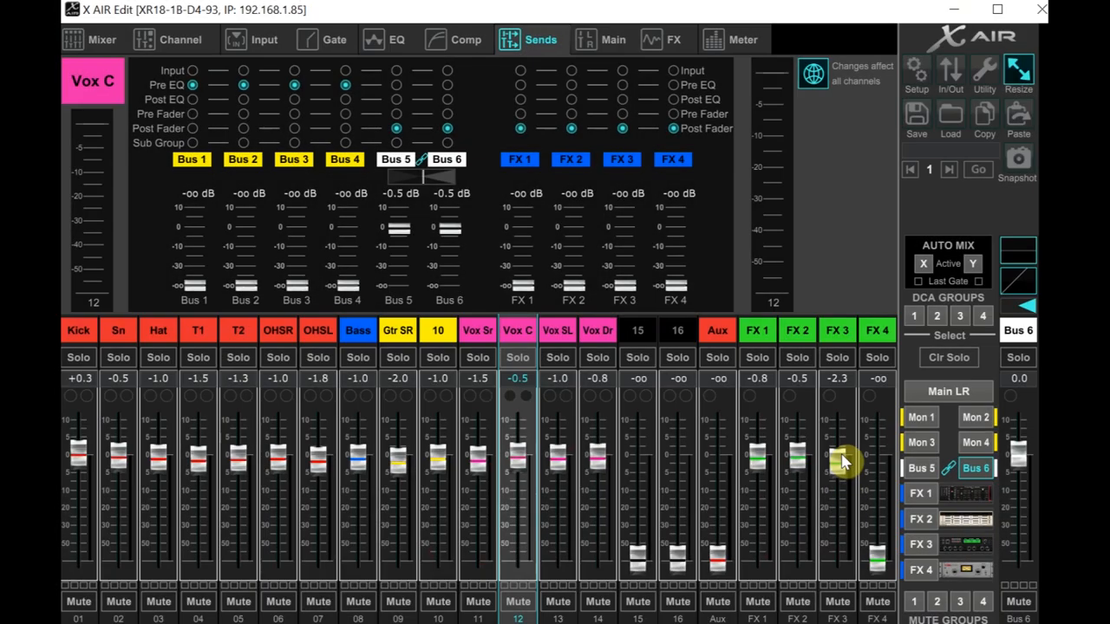
{"action": "left_click_drag", "start_coordinate": [876, 451], "coordinate": [880, 503]}
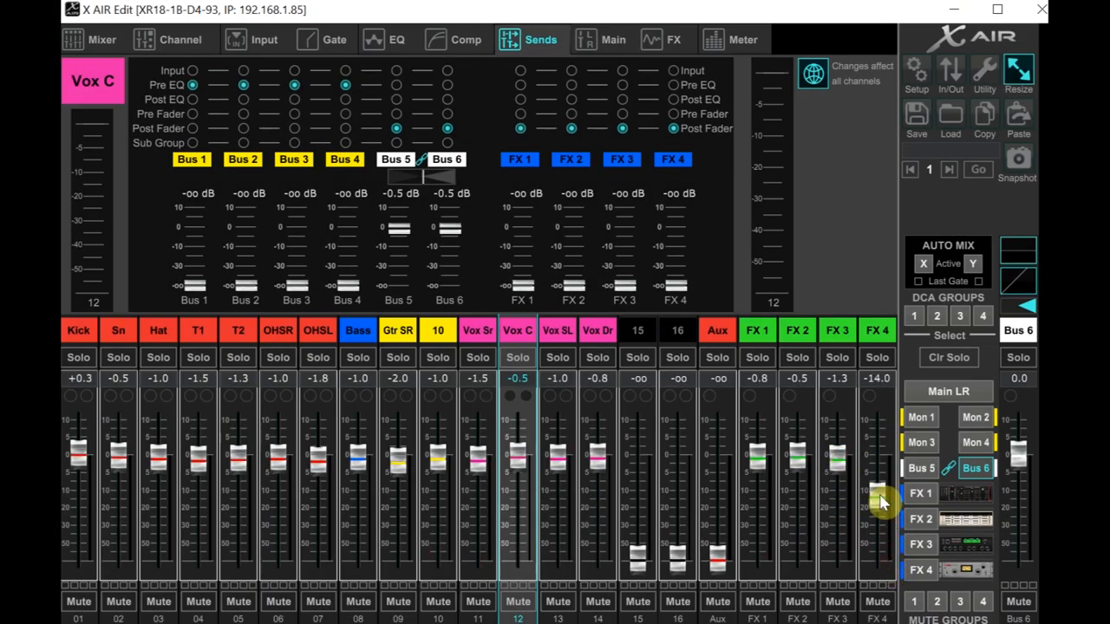
{"action": "left_click_drag", "start_coordinate": [877, 503], "coordinate": [878, 468]}
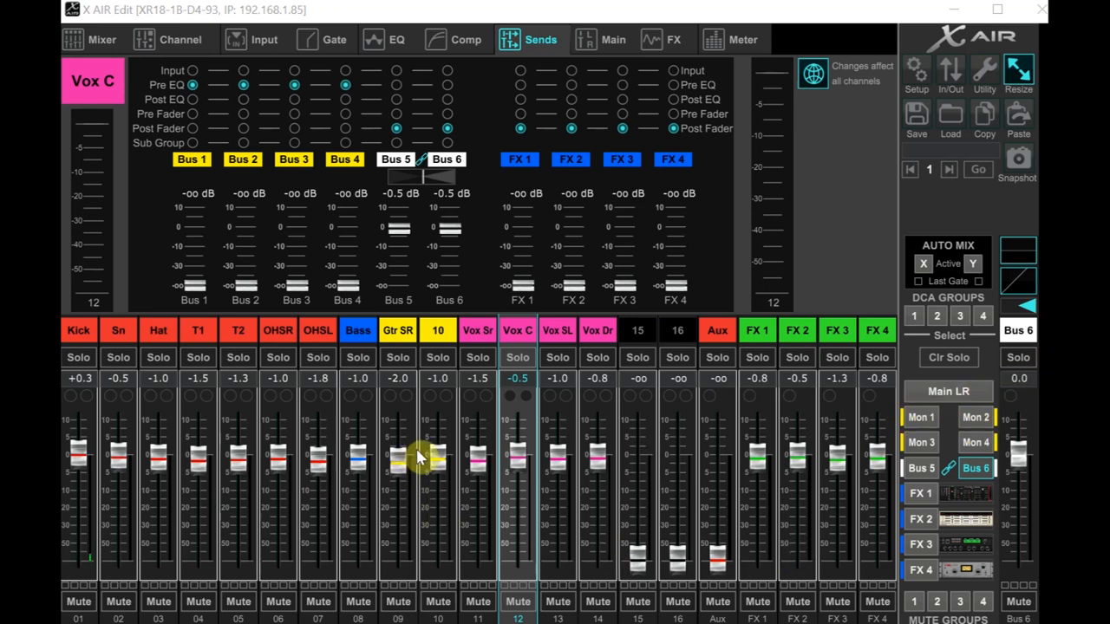
{"action": "left_click_drag", "start_coordinate": [438, 447], "coordinate": [438, 473]}
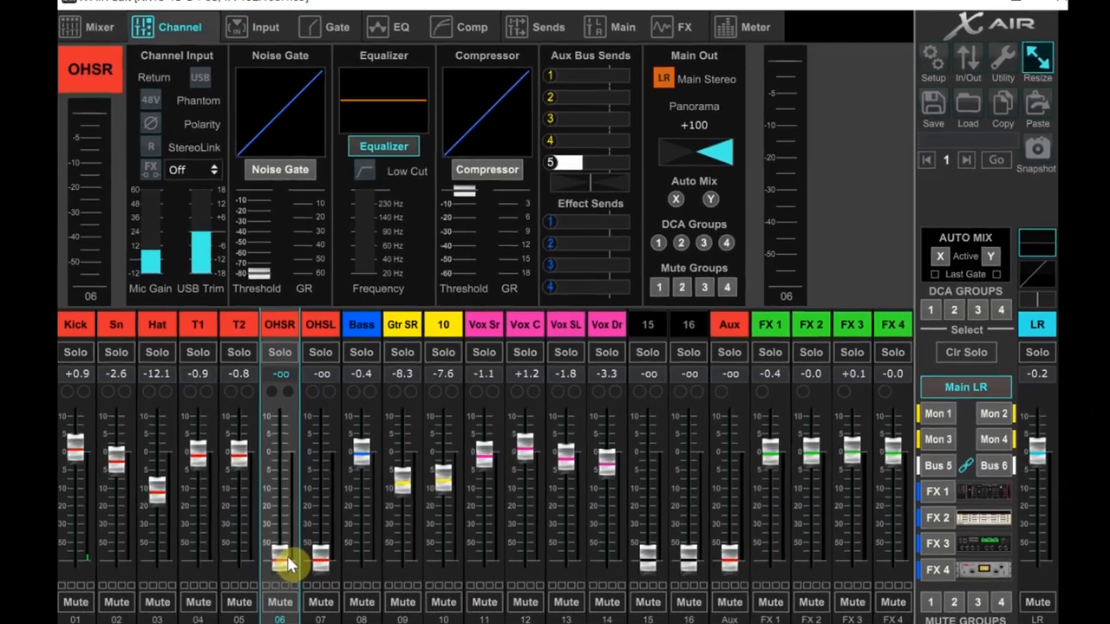
Set OHSR's Bus 5–6 send to about -11 dB and check it on the Sends tab
{"action": "left_click_drag", "start_coordinate": [295, 564], "coordinate": [295, 460]}
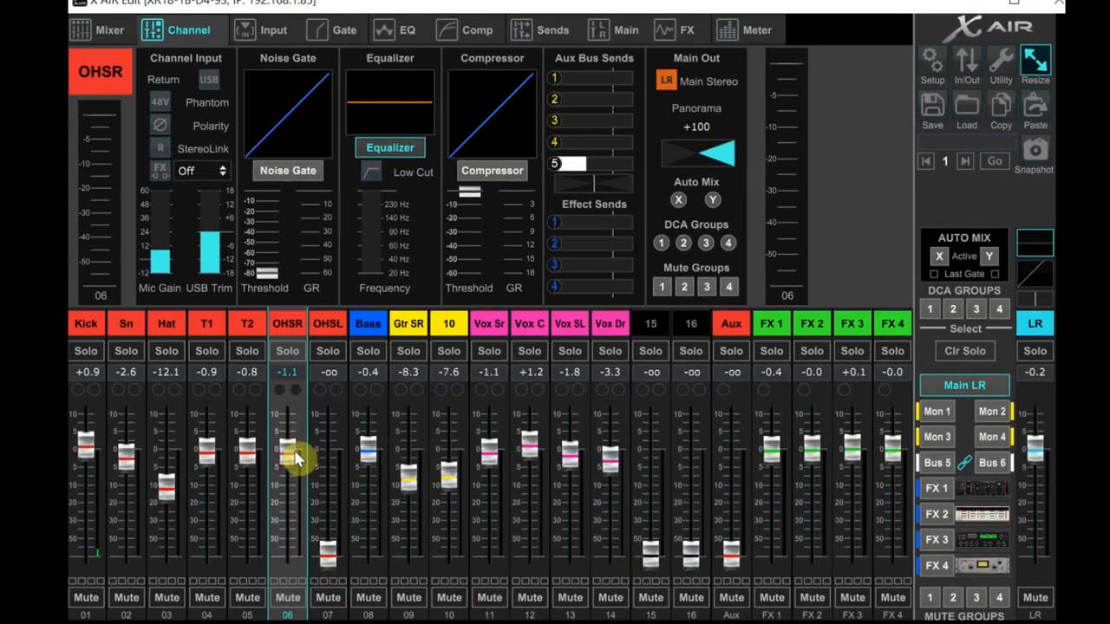
{"action": "left_click_drag", "start_coordinate": [328, 555], "coordinate": [328, 455]}
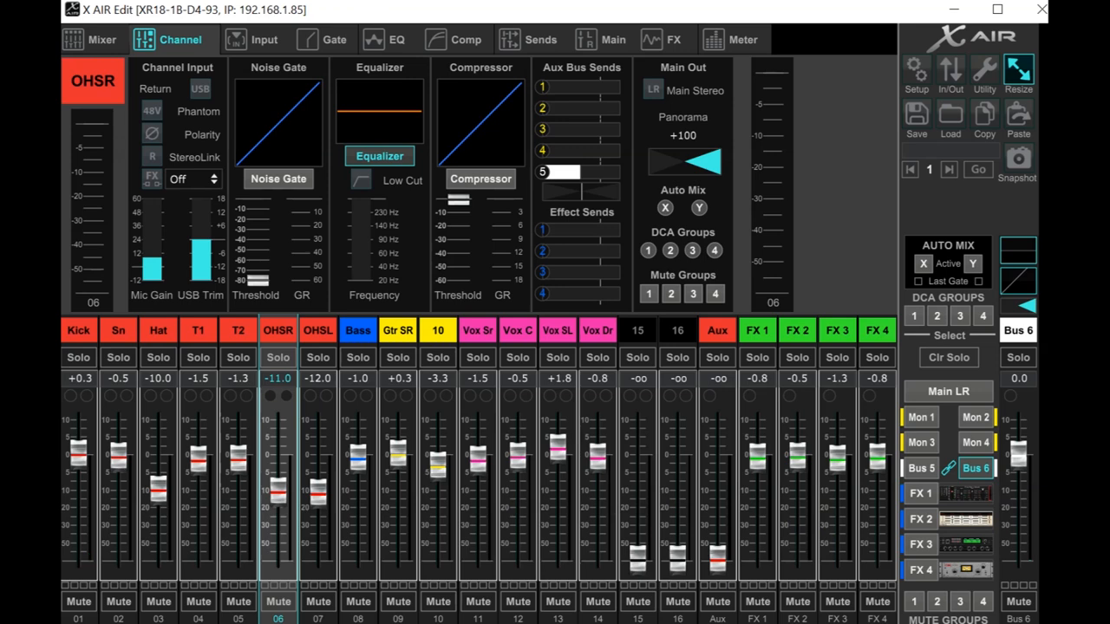
{"action": "left_click", "coordinate": [539, 39]}
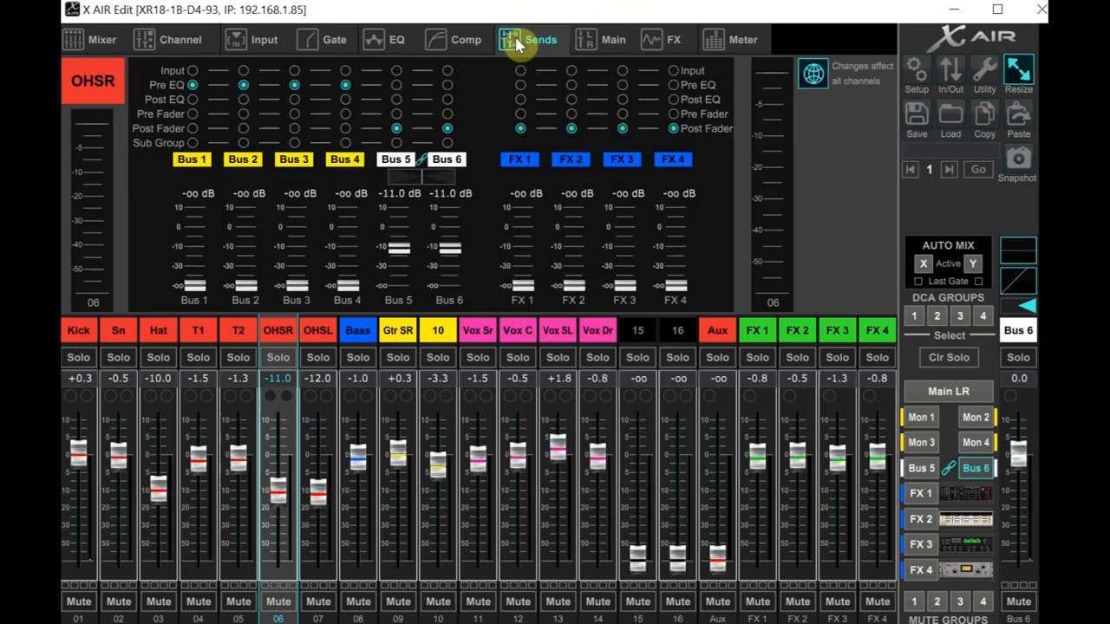